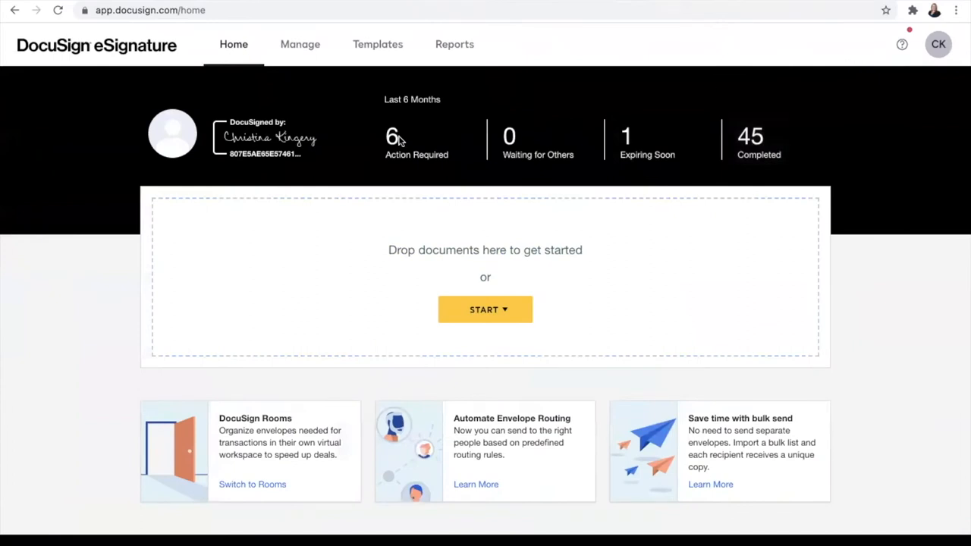
pyautogui.moveTo(917, 53)
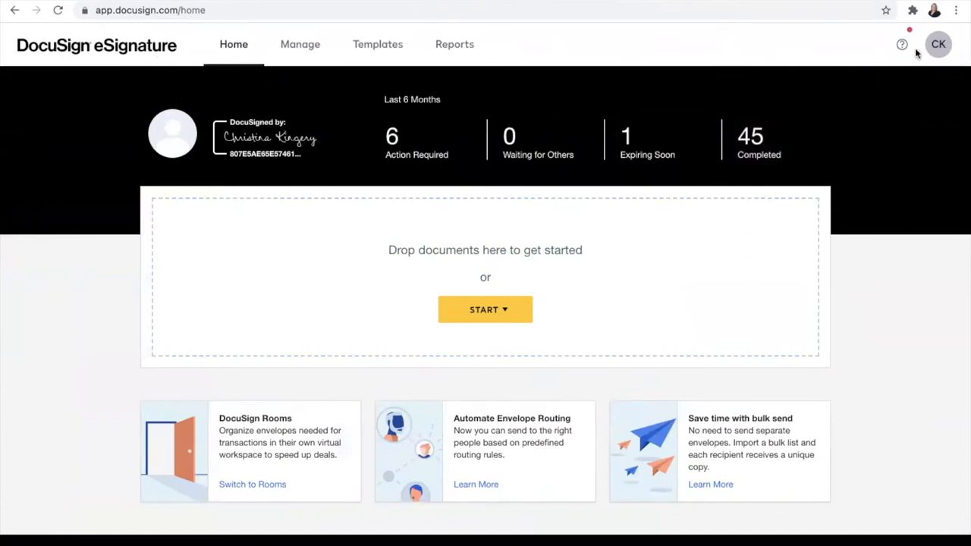
# Switch from the eSignature home to DocuSign Rooms using the CK profile menu
pyautogui.click(938, 44)
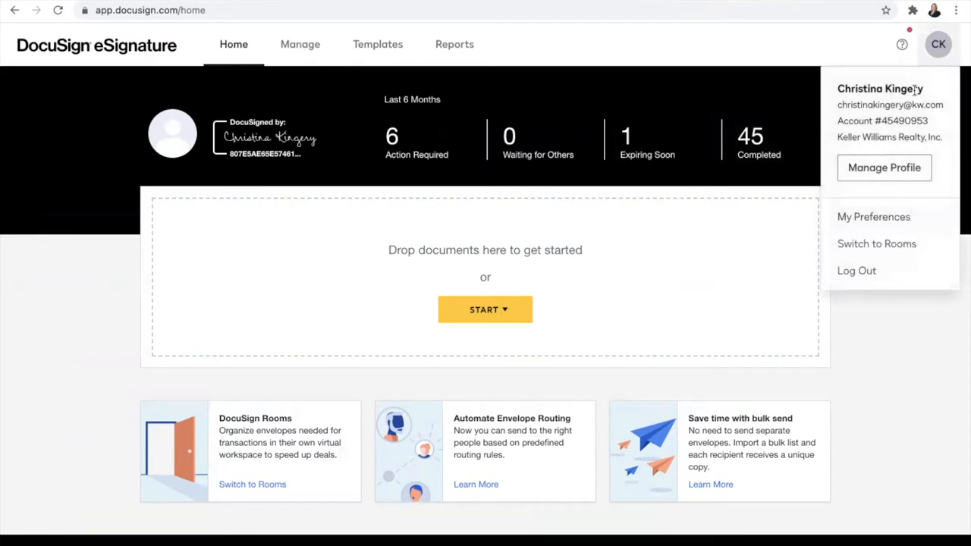
pyautogui.click(876, 243)
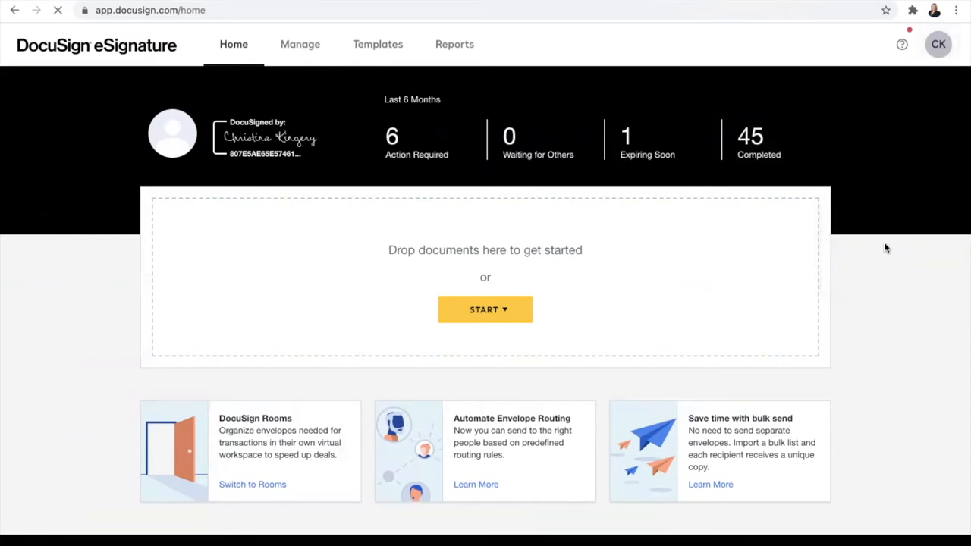
# Leave the Rooms activity dashboard and show the Rooms list of active rooms
pyautogui.click(251, 484)
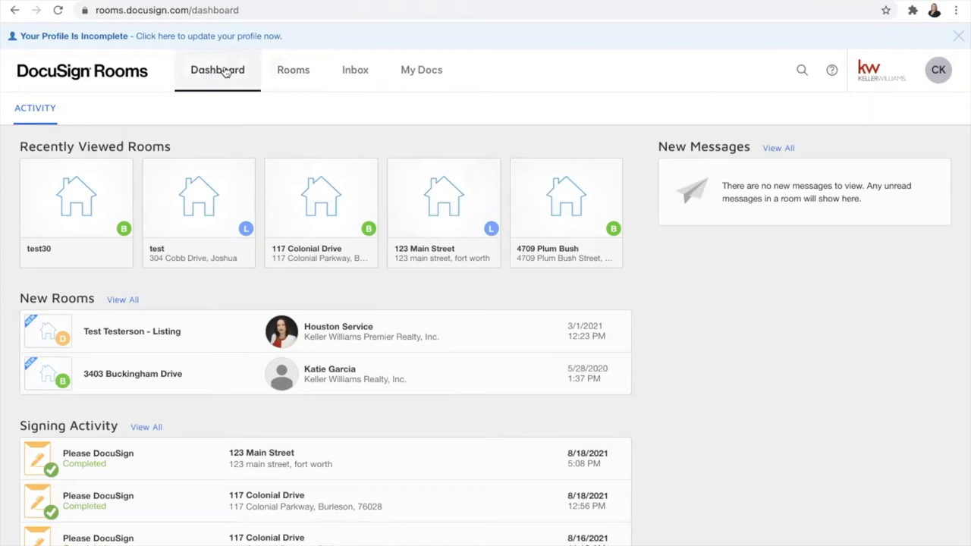
pyautogui.moveTo(292, 69)
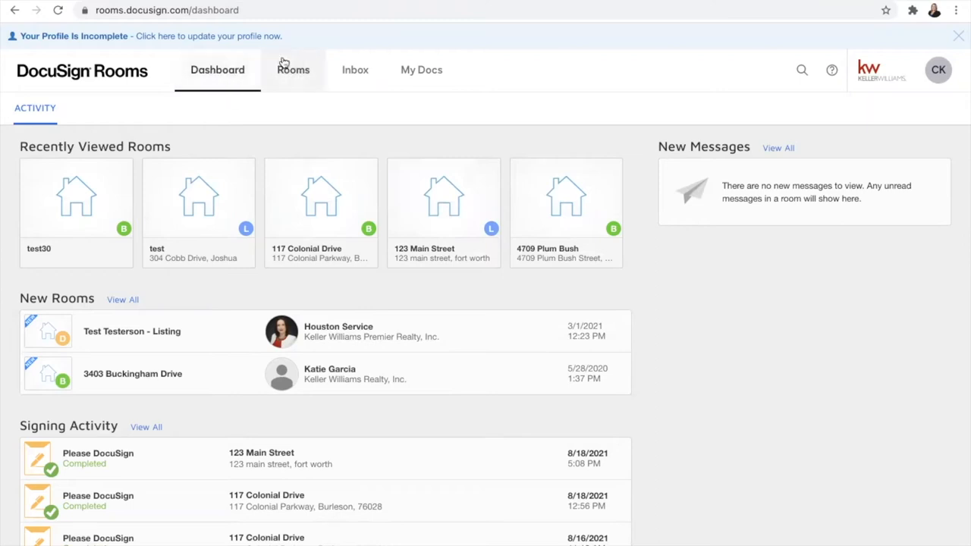
pyautogui.click(292, 69)
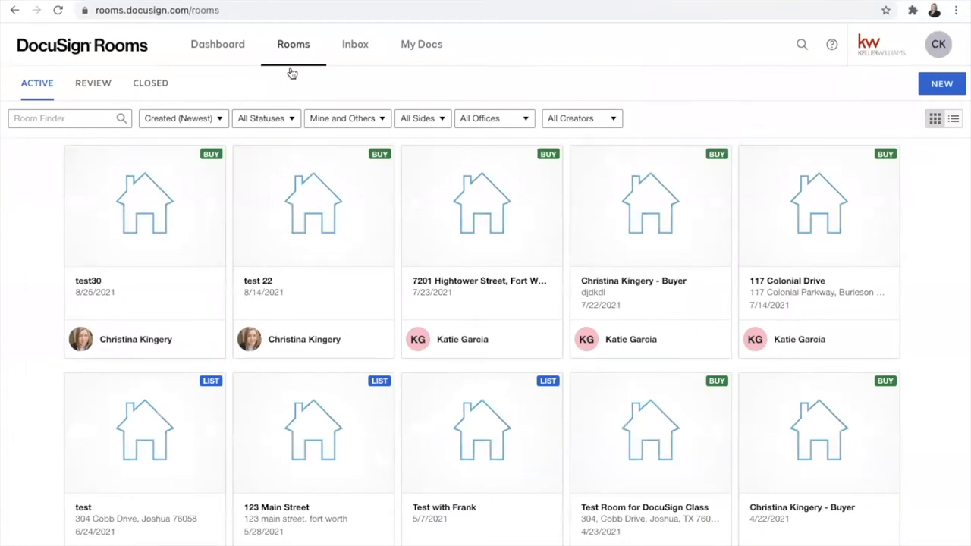
pyautogui.moveTo(392, 217)
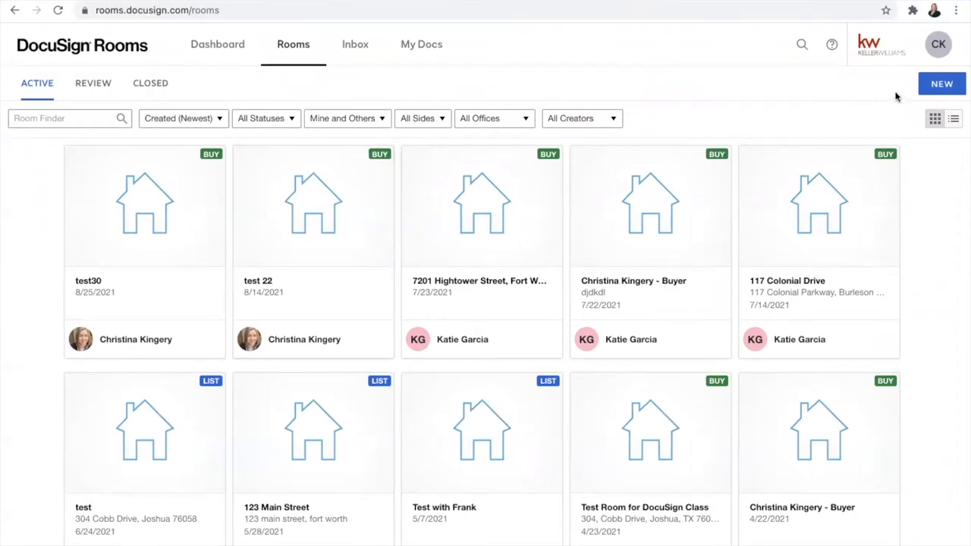
pyautogui.moveTo(906, 96)
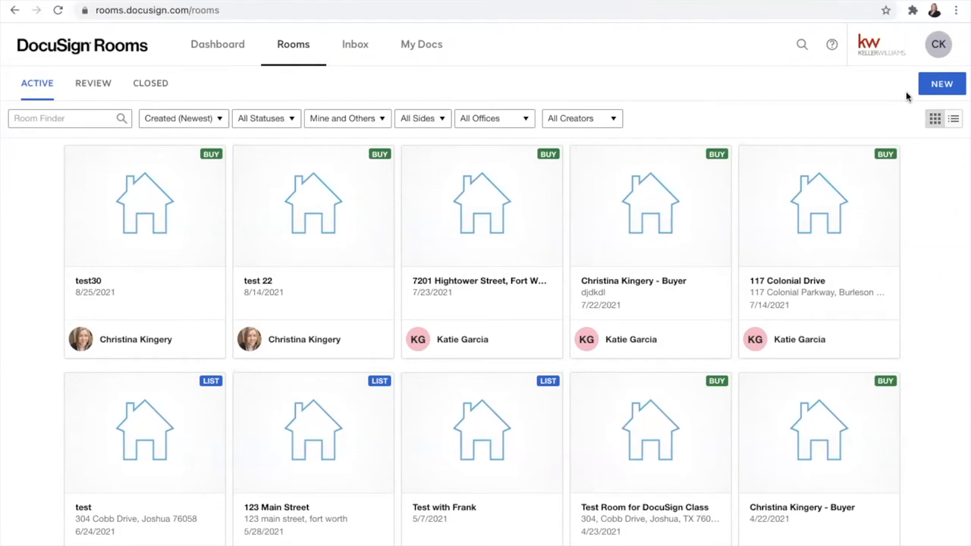
# Create and save a Buy Side room named '1234 Main Street'
pyautogui.click(942, 84)
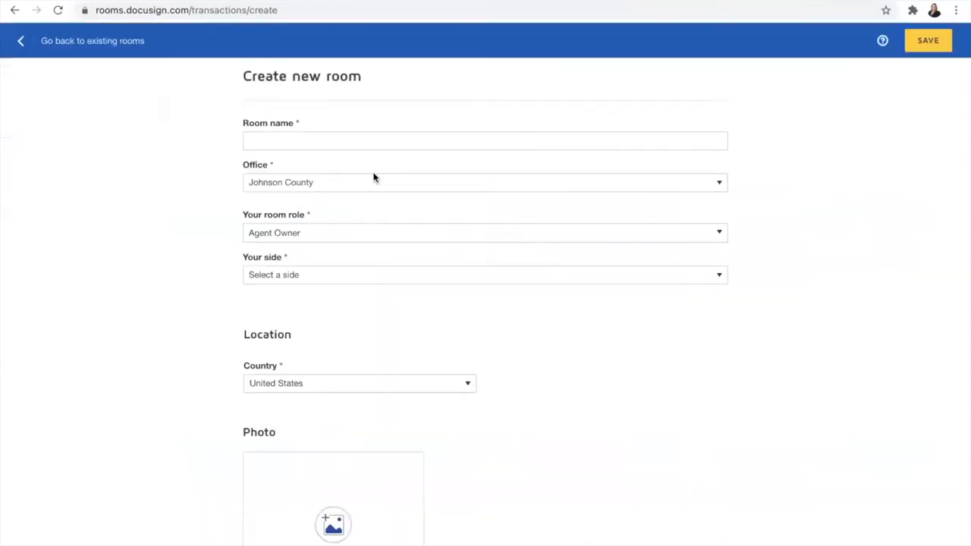
pyautogui.click(484, 140)
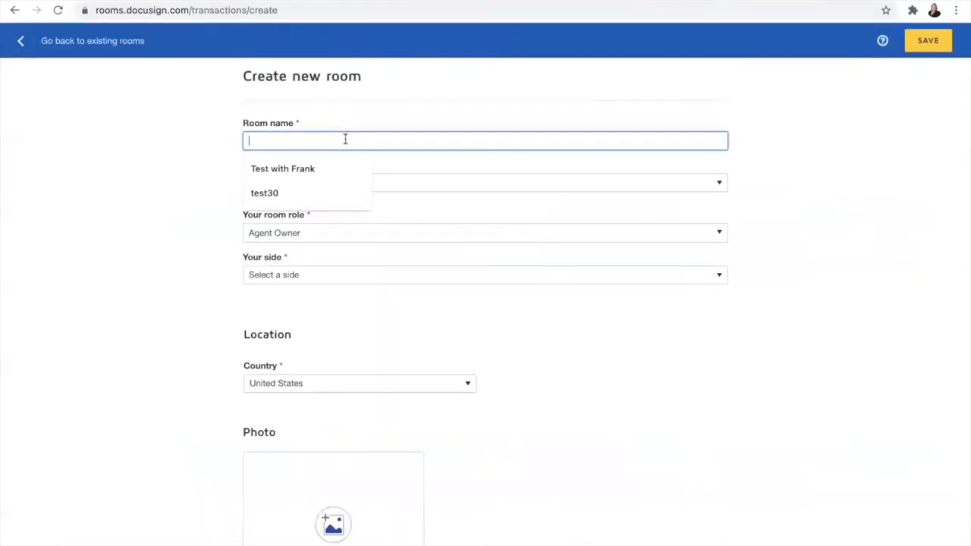
pyautogui.write('1234 Main S')
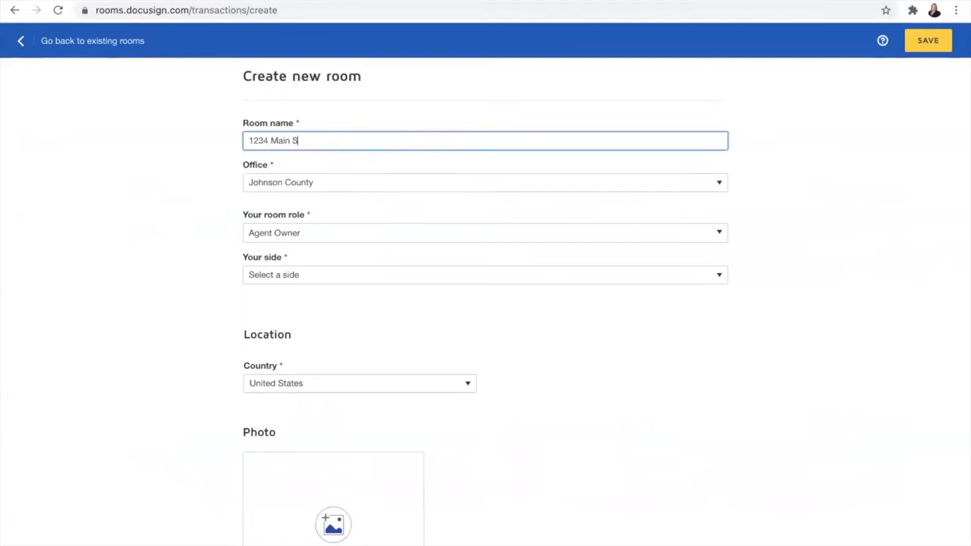
pyautogui.write('treet')
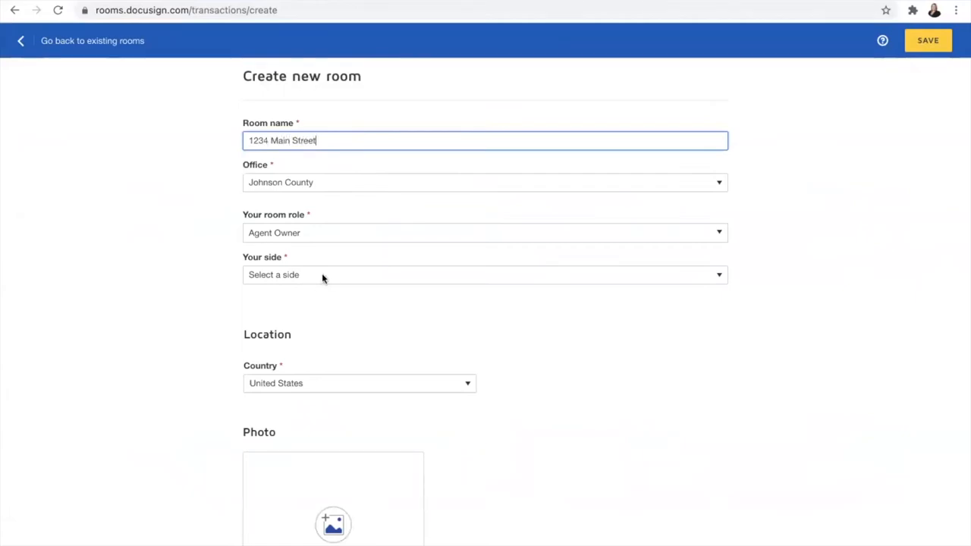
pyautogui.click(484, 275)
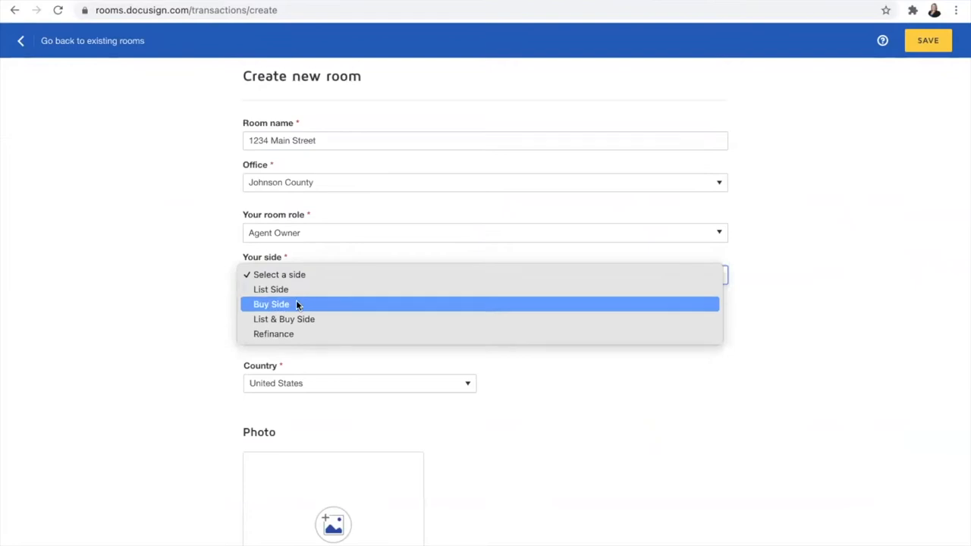
pyautogui.click(270, 304)
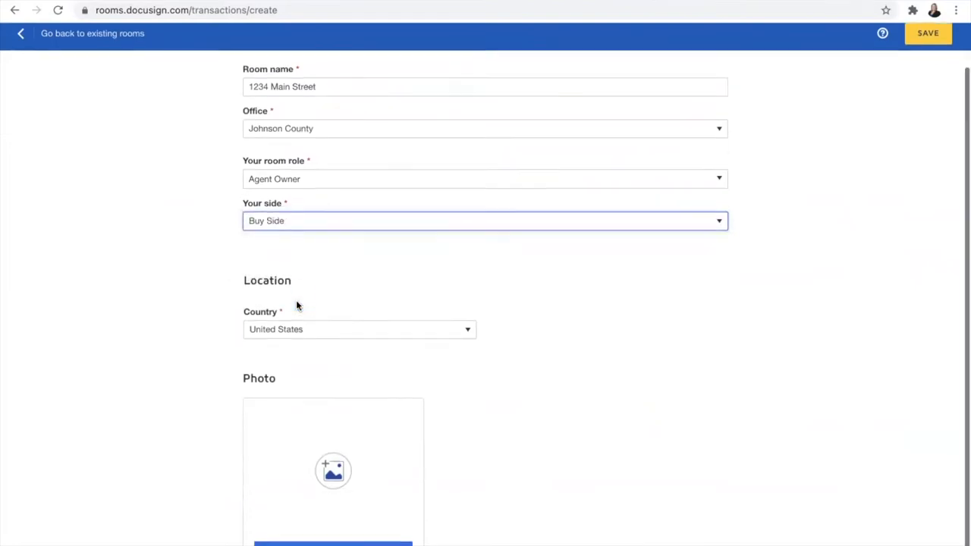
pyautogui.click(927, 32)
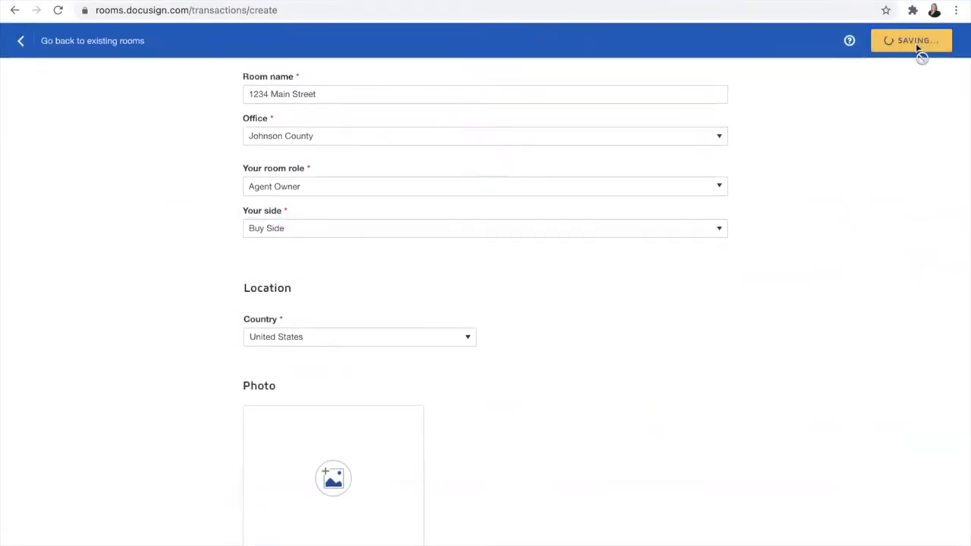
pyautogui.click(911, 40)
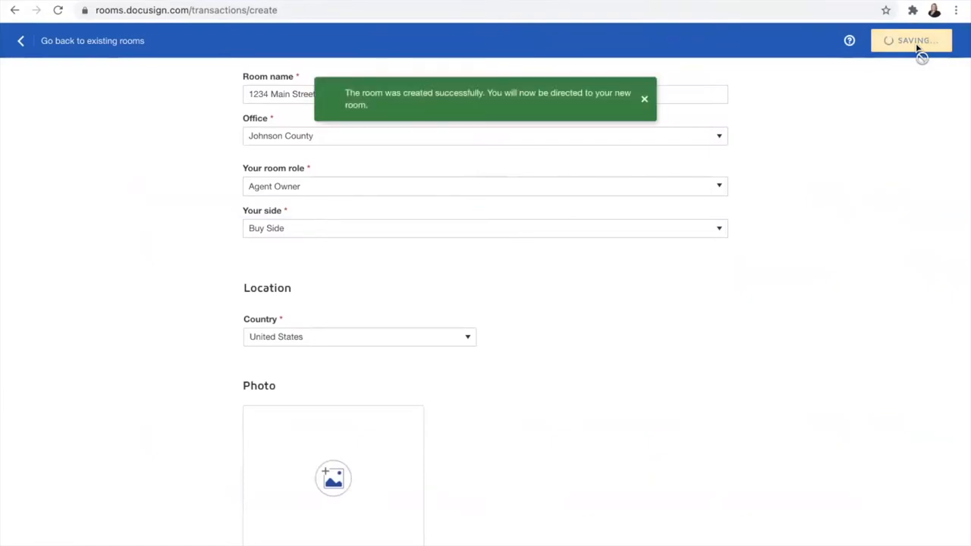
pyautogui.click(909, 40)
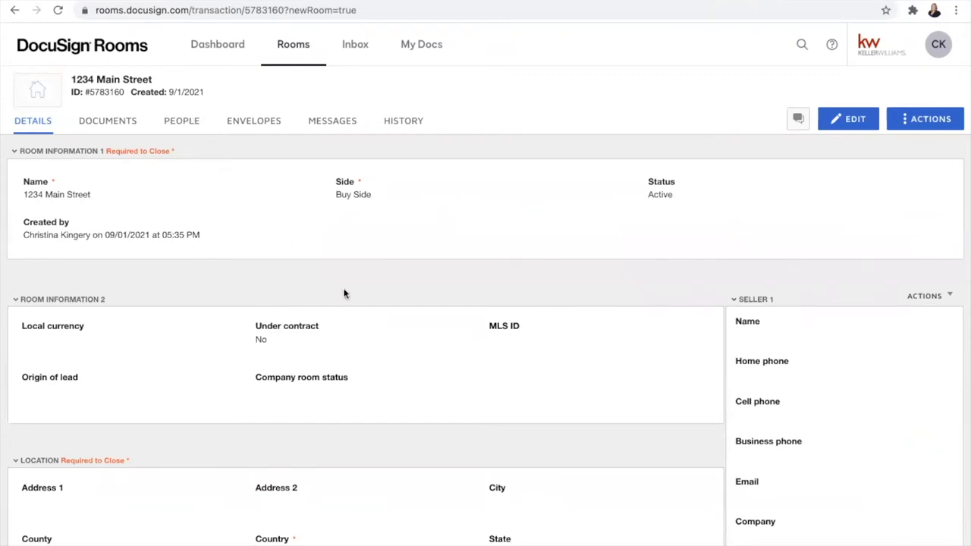
pyautogui.moveTo(847, 119)
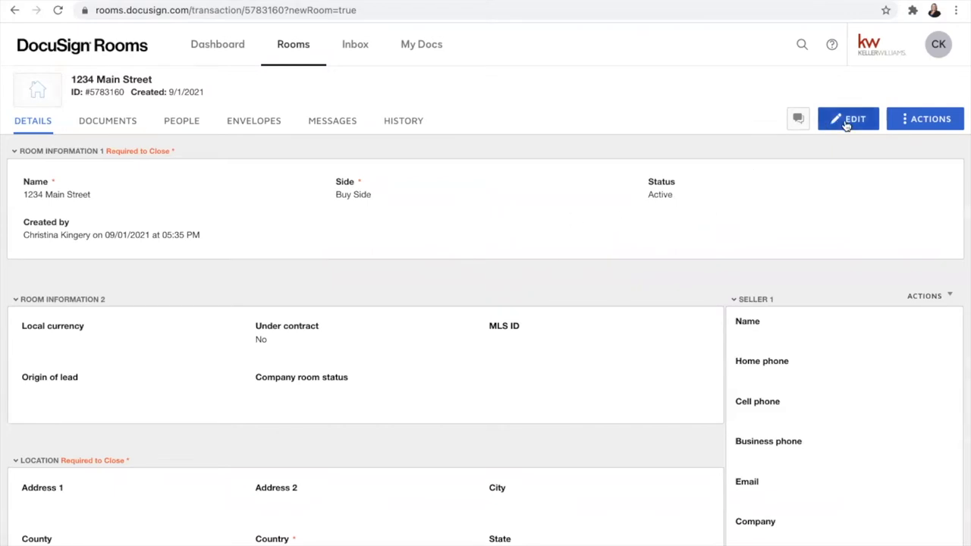
# Edit the room's Location: 1234 Main Street, Burleson, Johnson County, Texas, 76028
pyautogui.click(847, 120)
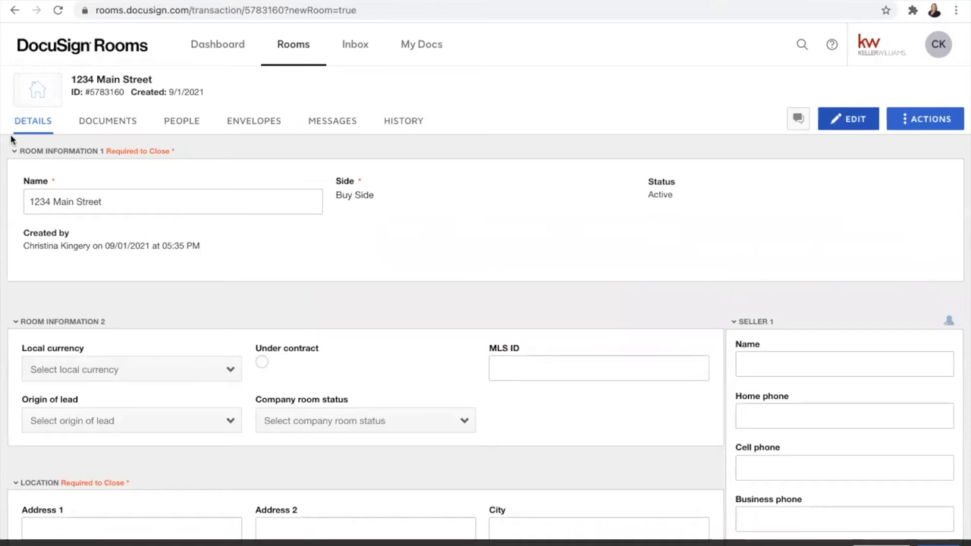
pyautogui.moveTo(345, 270)
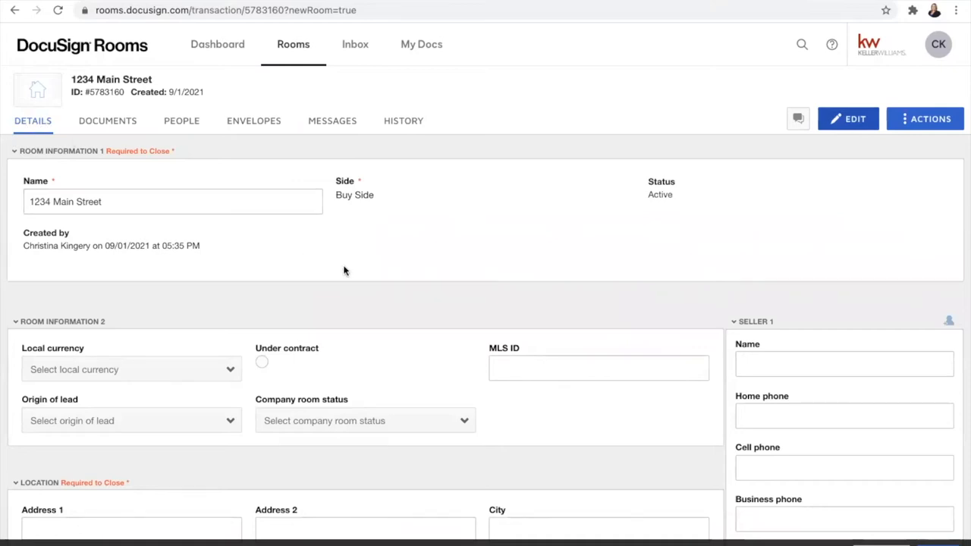
pyautogui.scroll(-3)
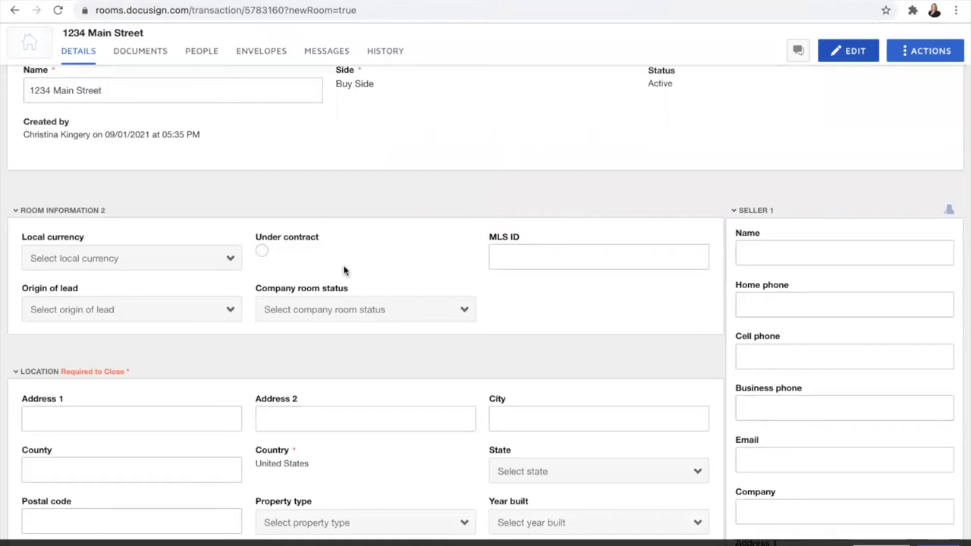
pyautogui.moveTo(302, 187)
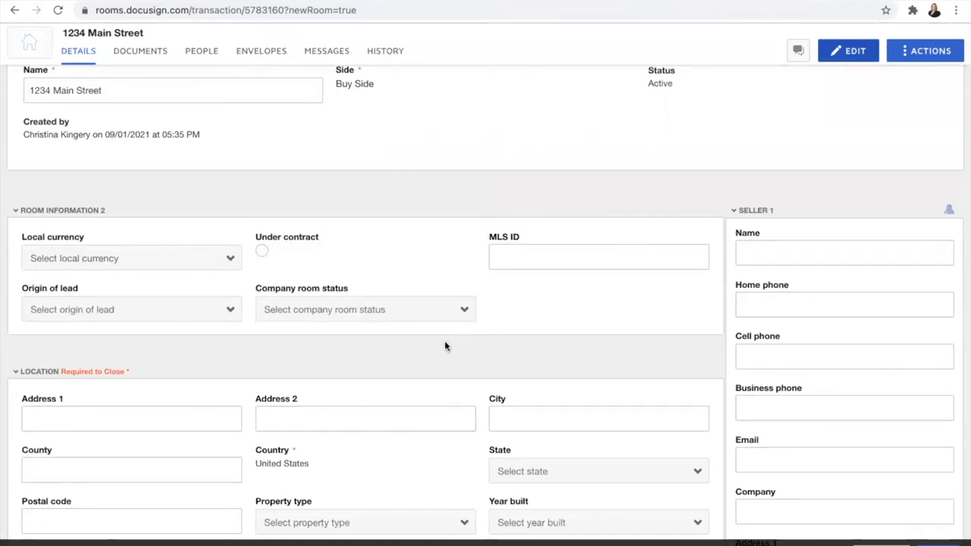
pyautogui.moveTo(372, 188)
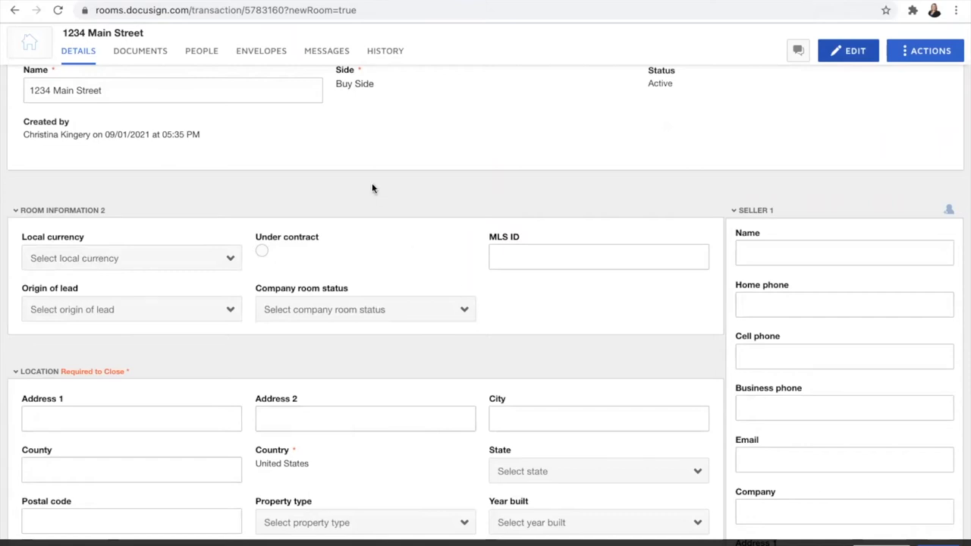
pyautogui.moveTo(218, 464)
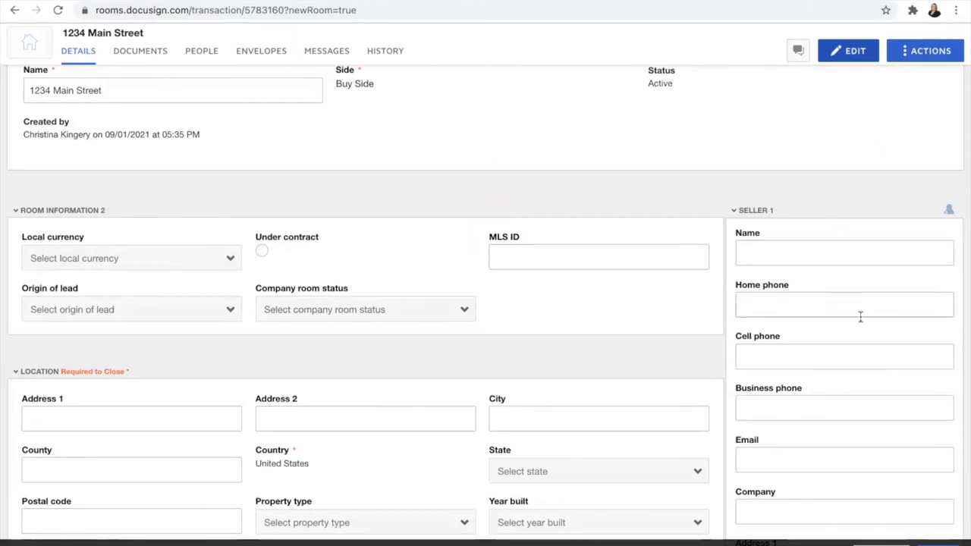
pyautogui.scroll(-3)
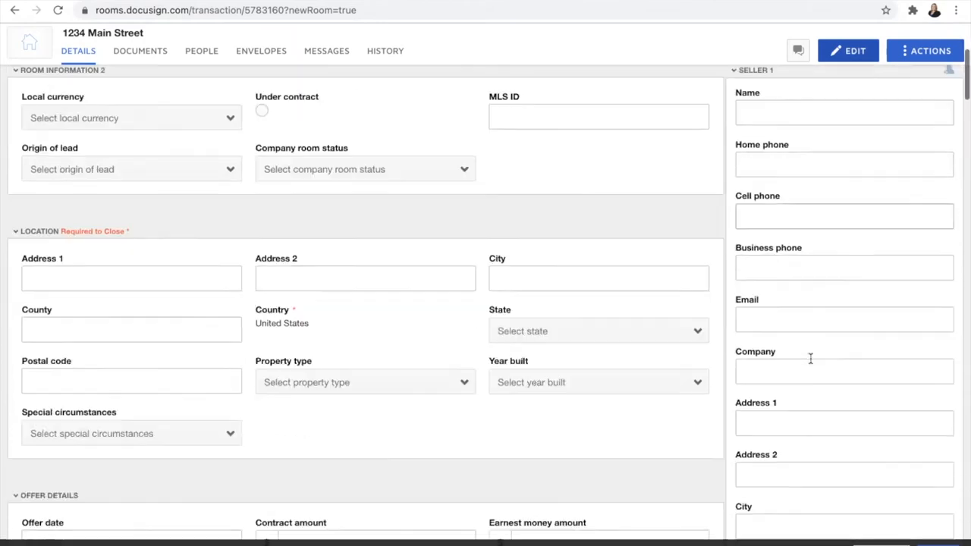
pyautogui.scroll(-3)
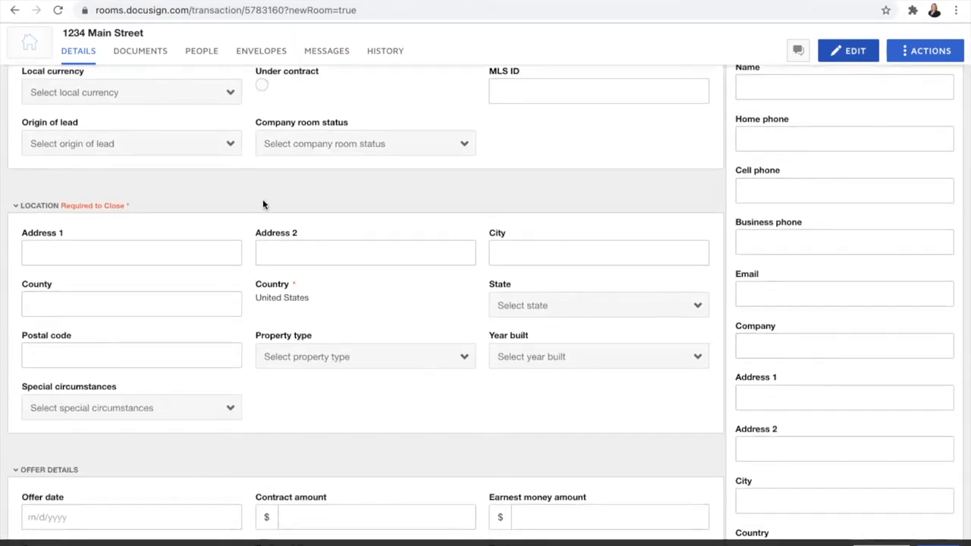
pyautogui.write('1234 Main Street')
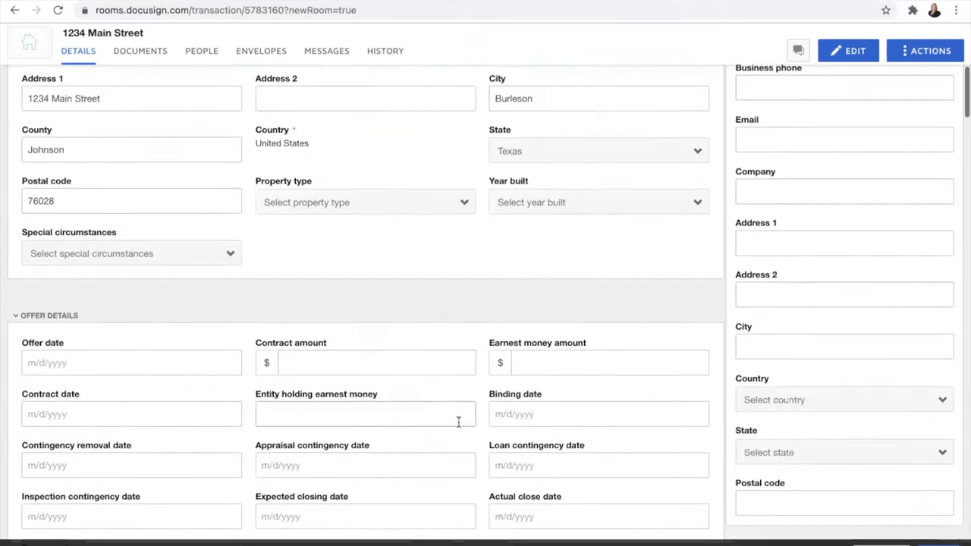
pyautogui.scroll(-3)
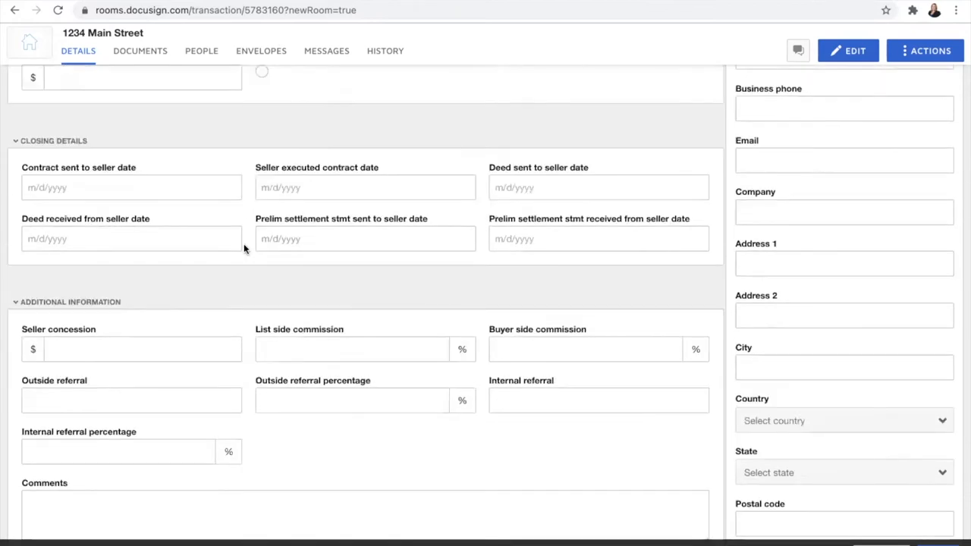
pyautogui.scroll(-3)
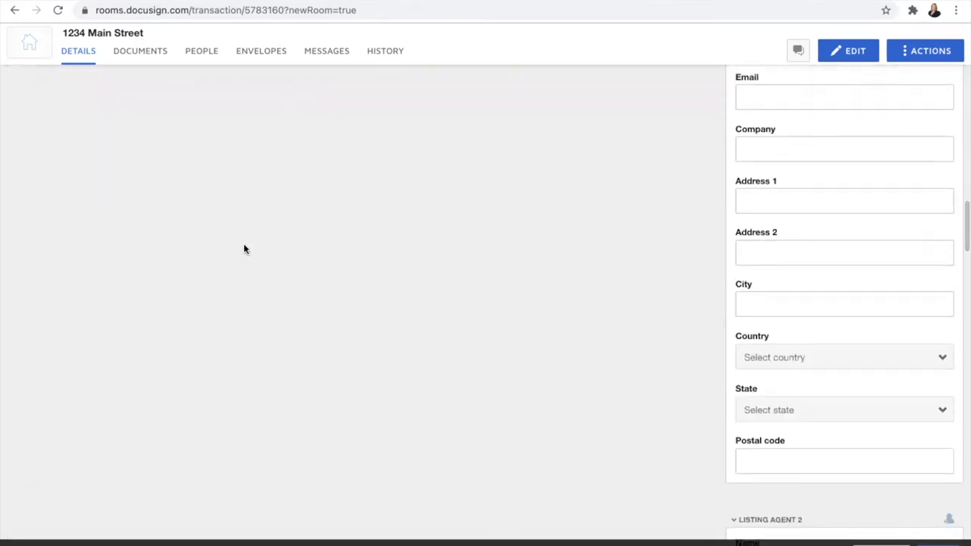
pyautogui.scroll(-3)
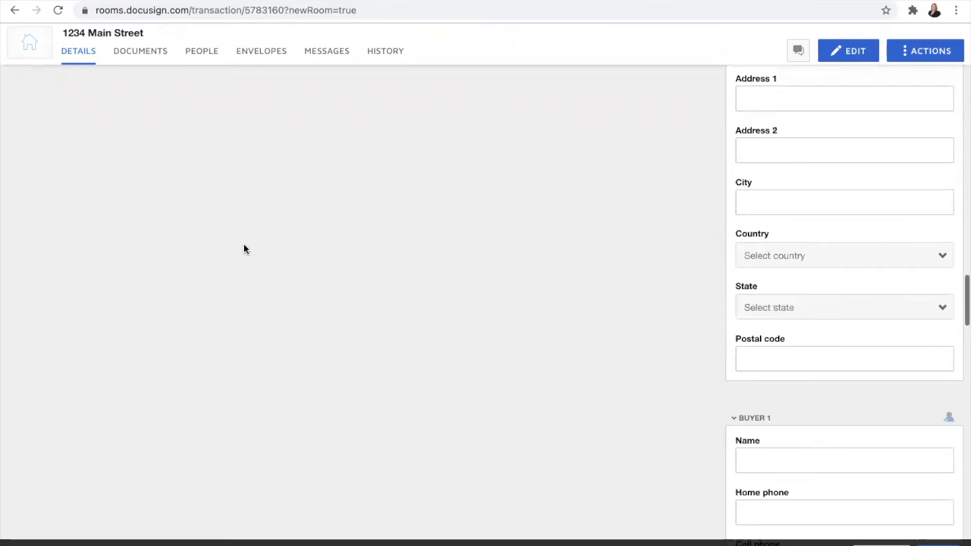
pyautogui.scroll(-3)
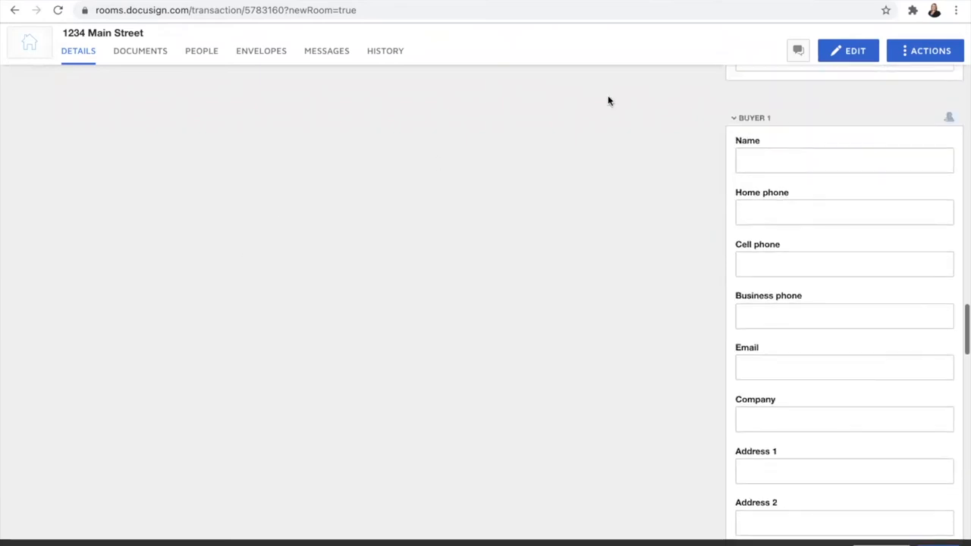
pyautogui.write('Christina Kingery')
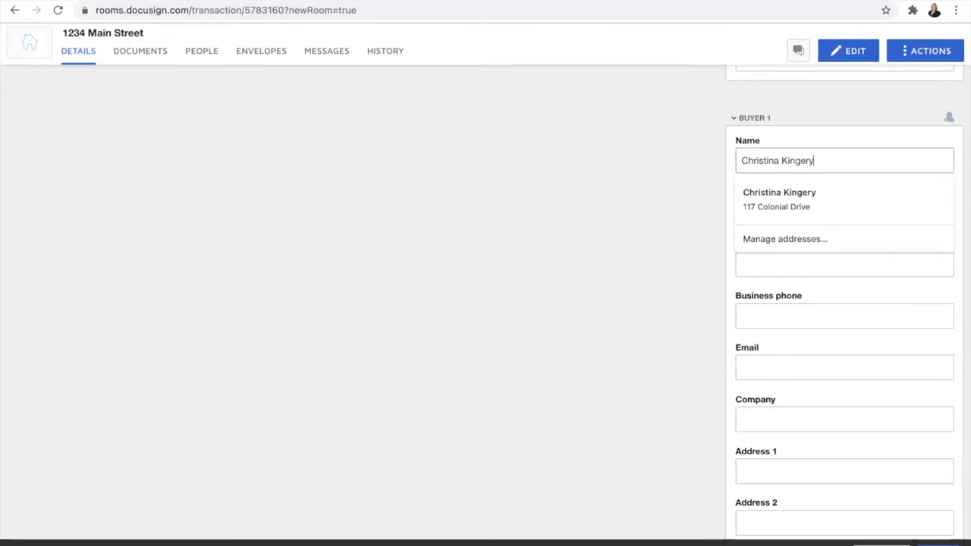
pyautogui.click(843, 367)
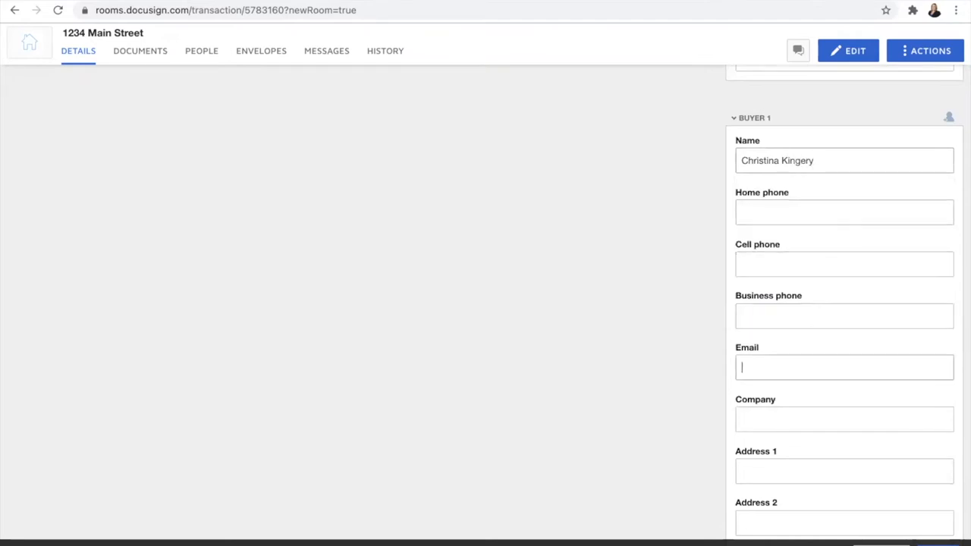
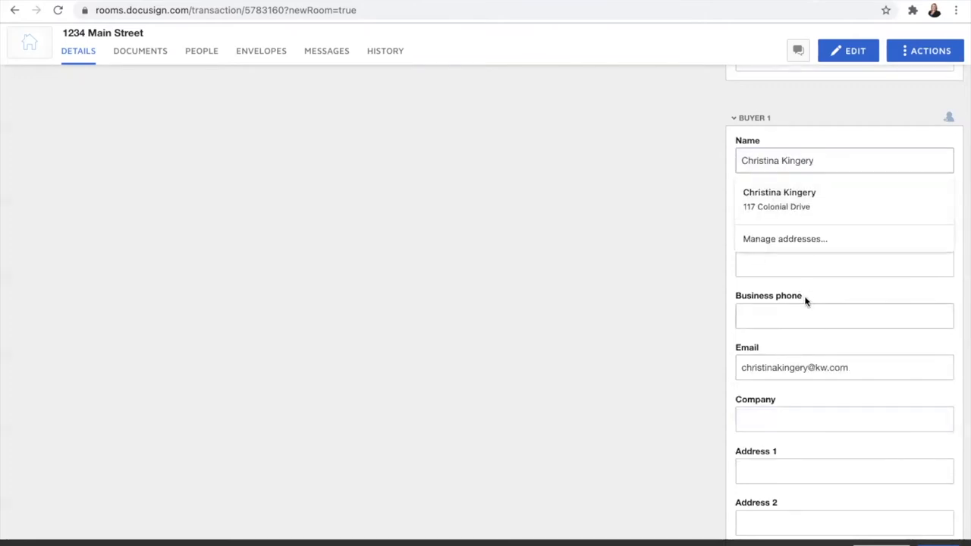
pyautogui.scroll(-3)
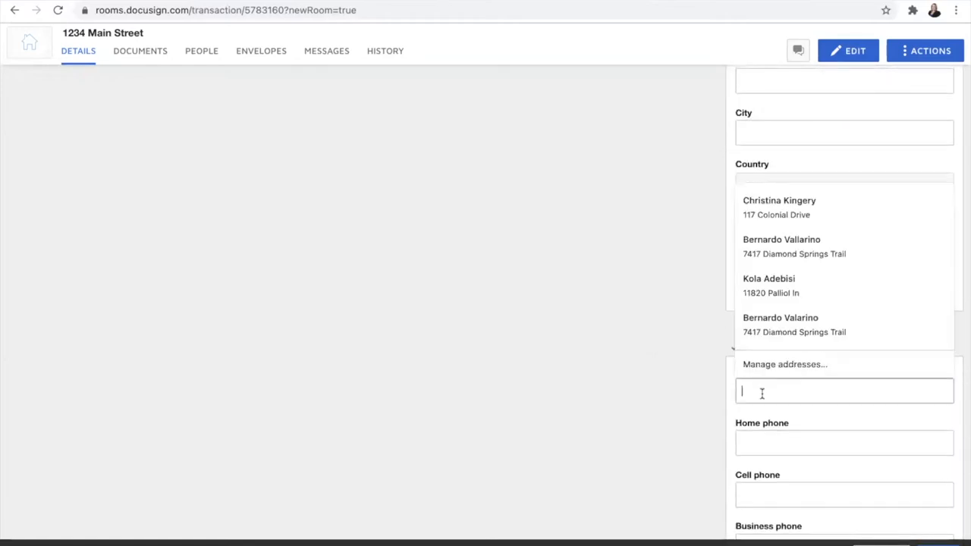
pyautogui.click(779, 200)
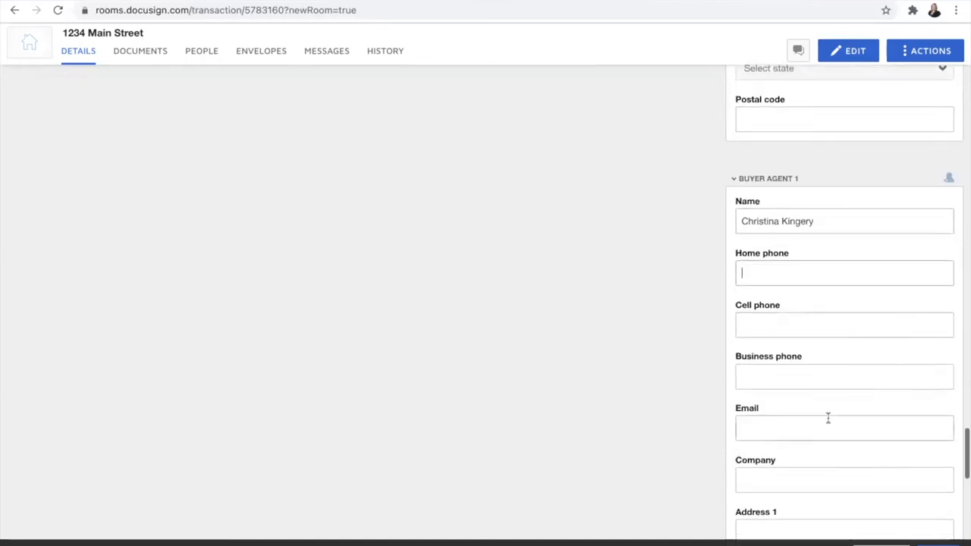
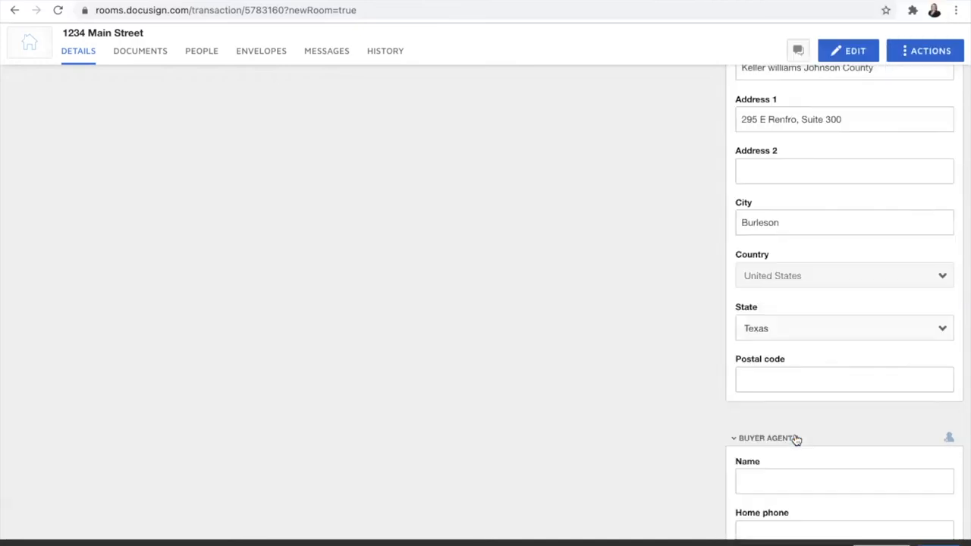
# Add postal code 76028, save the room details, and view the Documents tab
pyautogui.write('76028')
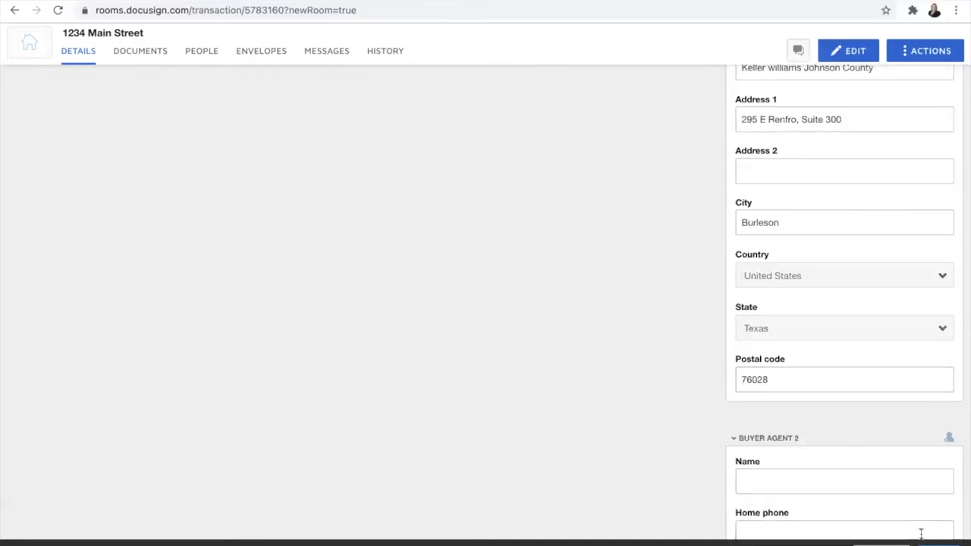
pyautogui.click(848, 50)
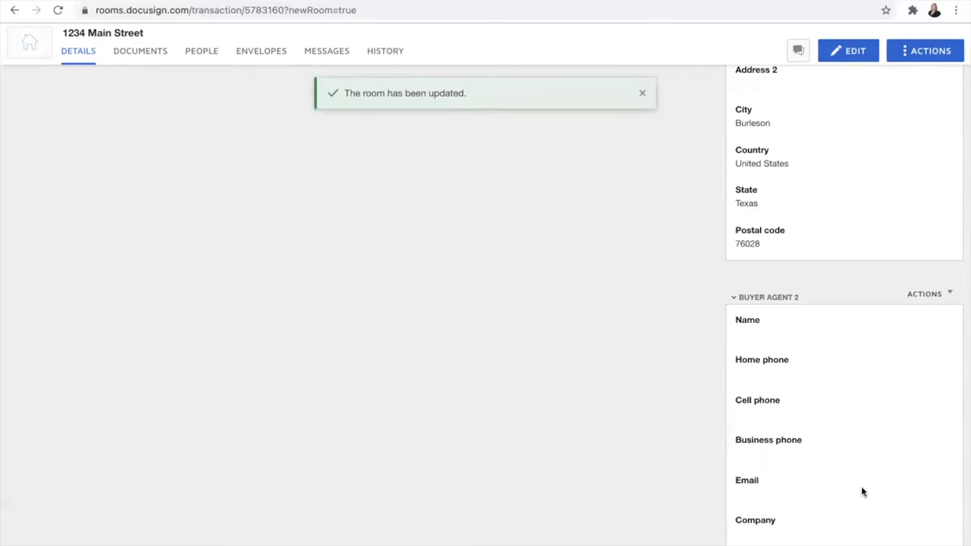
pyautogui.scroll(-3)
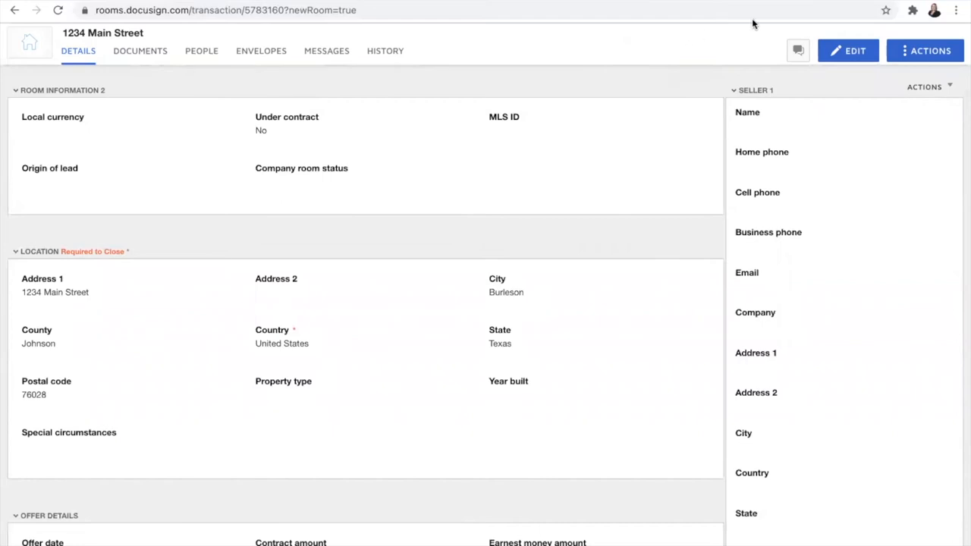
pyautogui.click(139, 51)
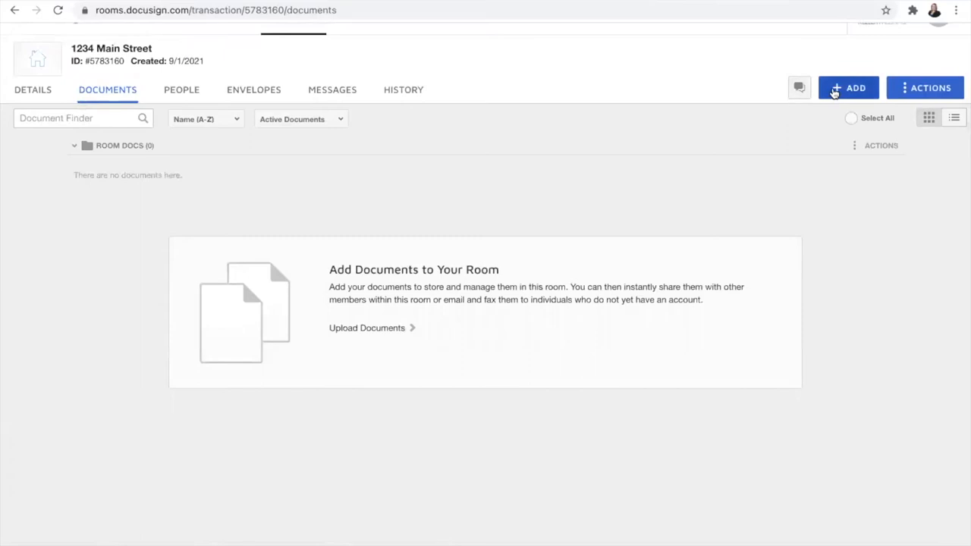
# Add the TXR 'One to Four Family Residential Contract' from DocuSign Forms to the room
pyautogui.click(848, 87)
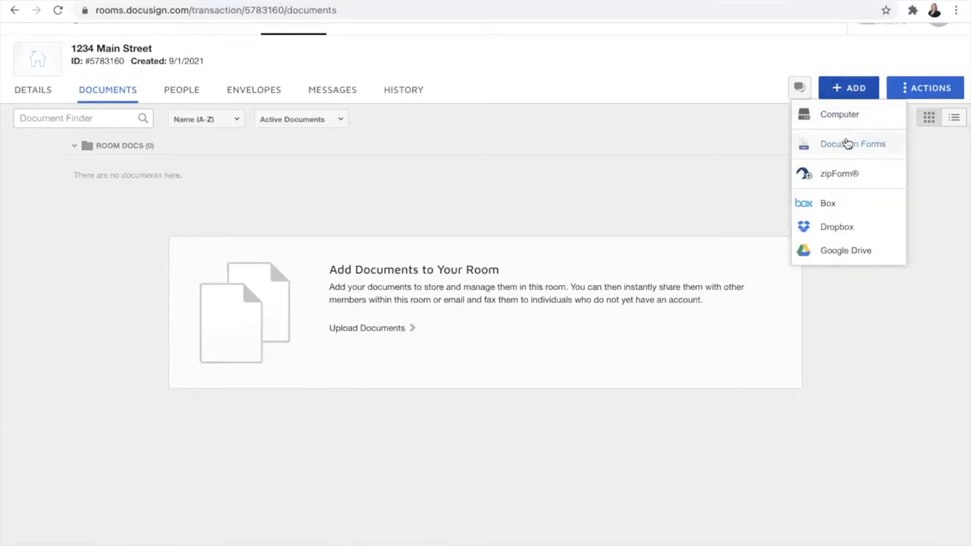
pyautogui.click(852, 144)
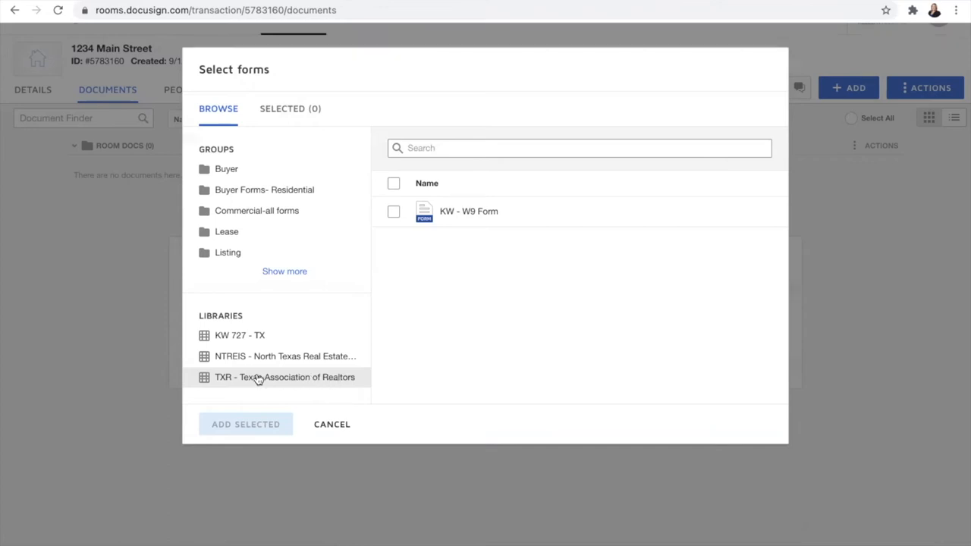
pyautogui.click(284, 377)
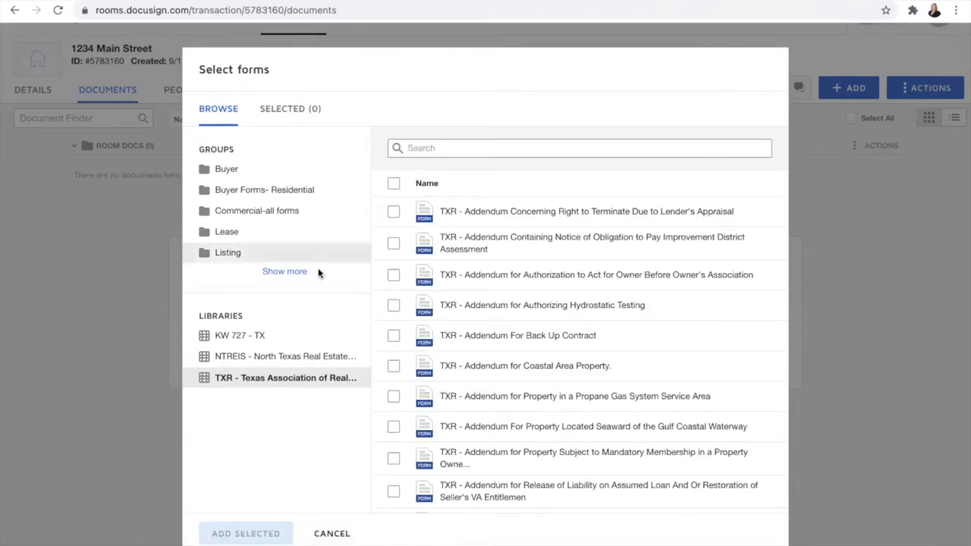
pyautogui.write('one')
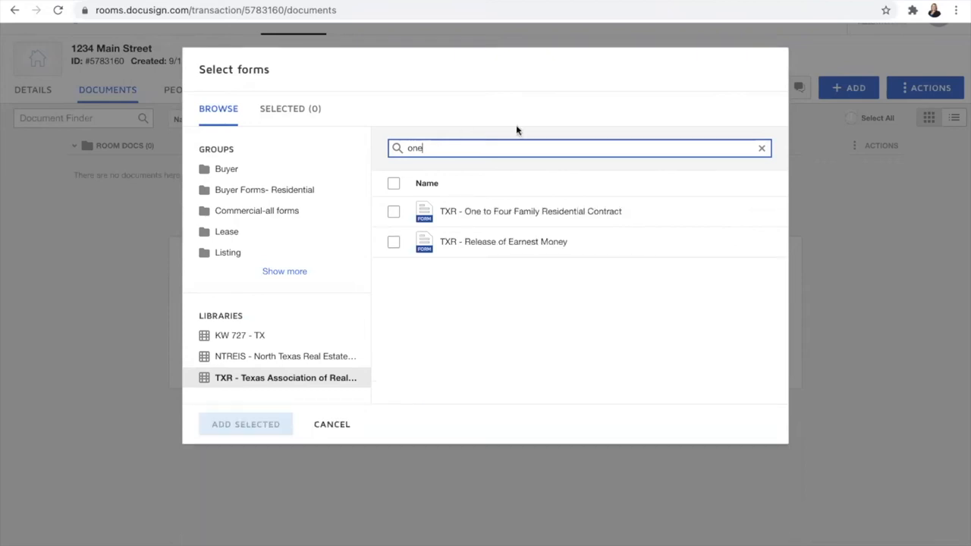
pyautogui.click(394, 211)
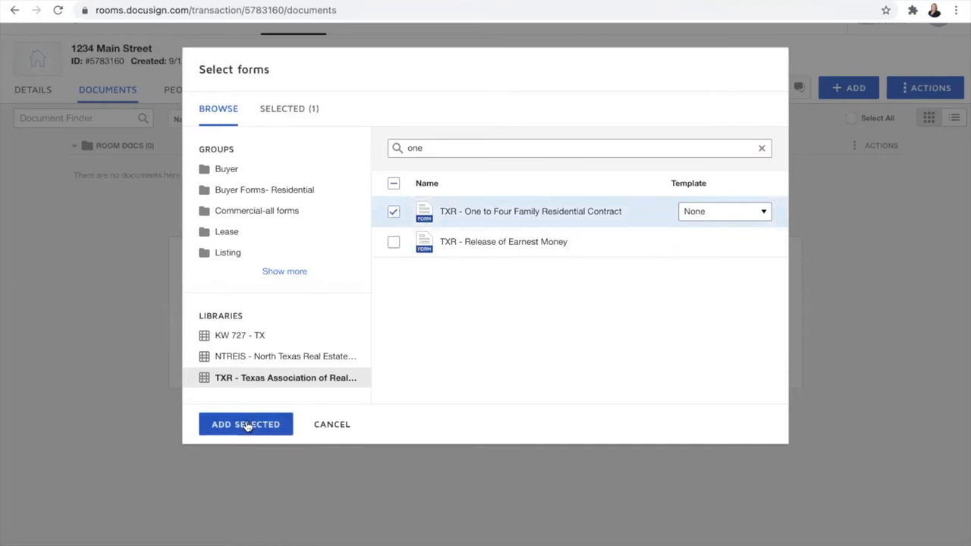
pyautogui.click(245, 424)
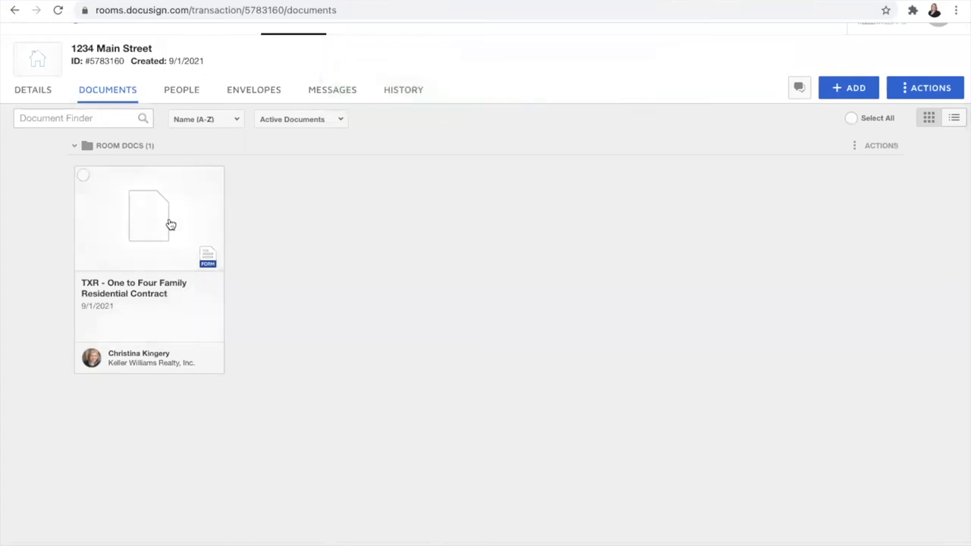
# Open the TXR residential contract card and put the form into edit mode
pyautogui.click(148, 218)
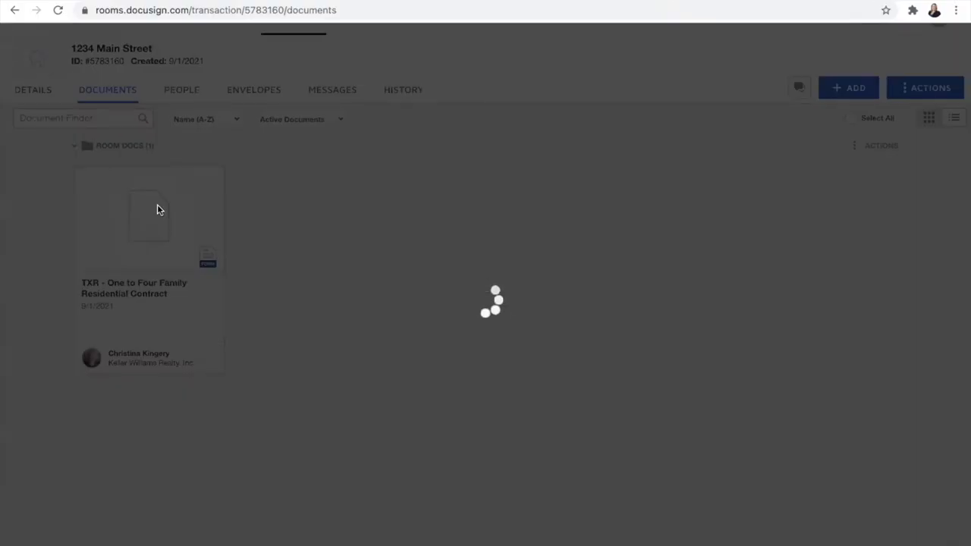
pyautogui.click(148, 216)
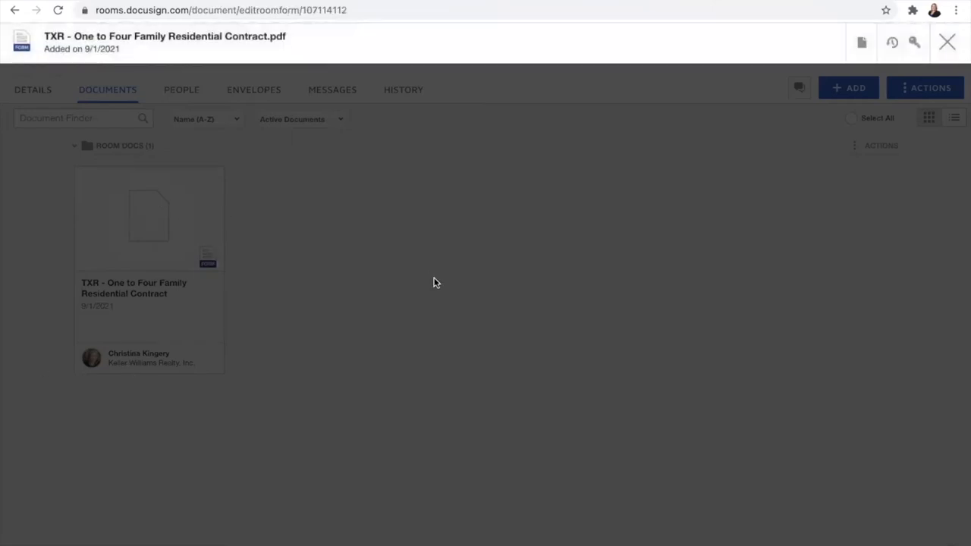
pyautogui.click(148, 220)
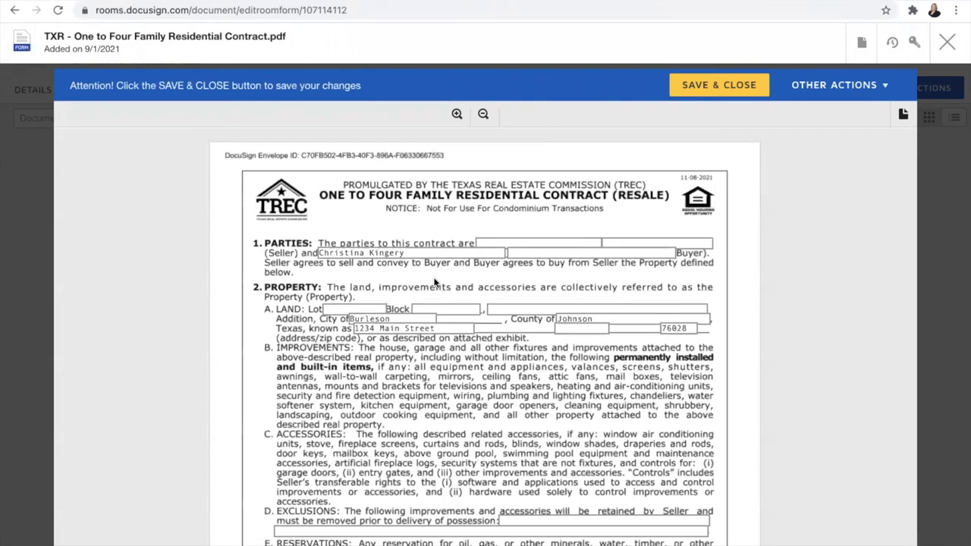
# Scroll through the pre-filled TXR contract form, then Save & Close it
pyautogui.scroll(-3)
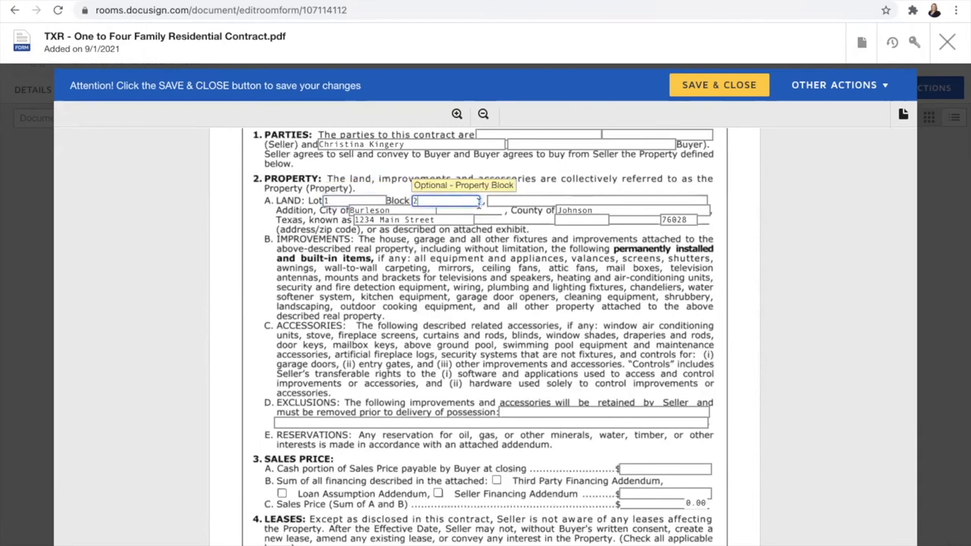
pyautogui.scroll(-3)
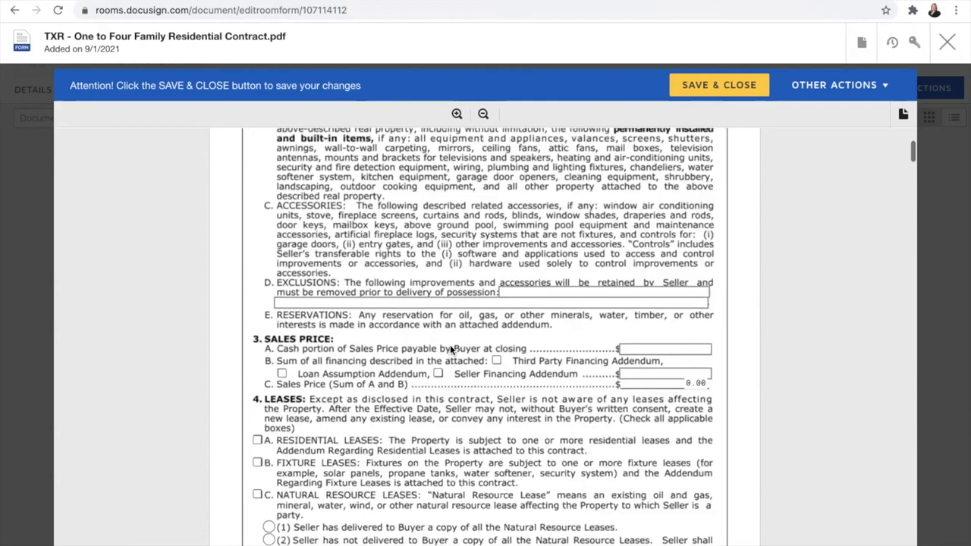
pyautogui.scroll(-3)
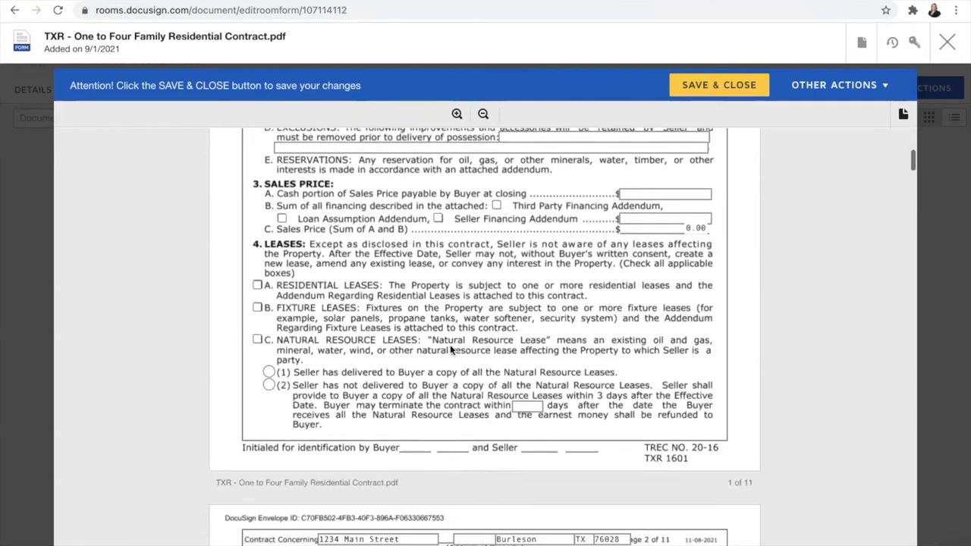
pyautogui.scroll(-3)
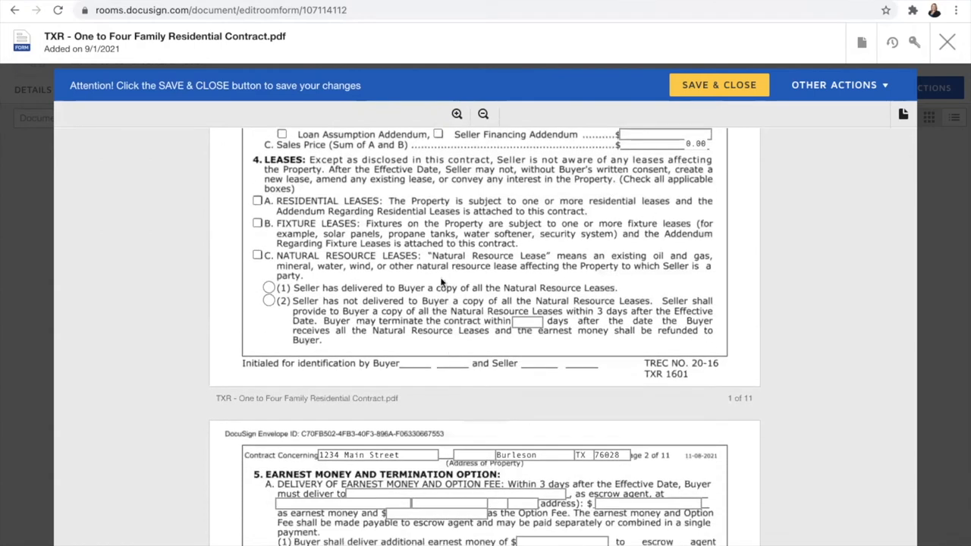
pyautogui.scroll(-3)
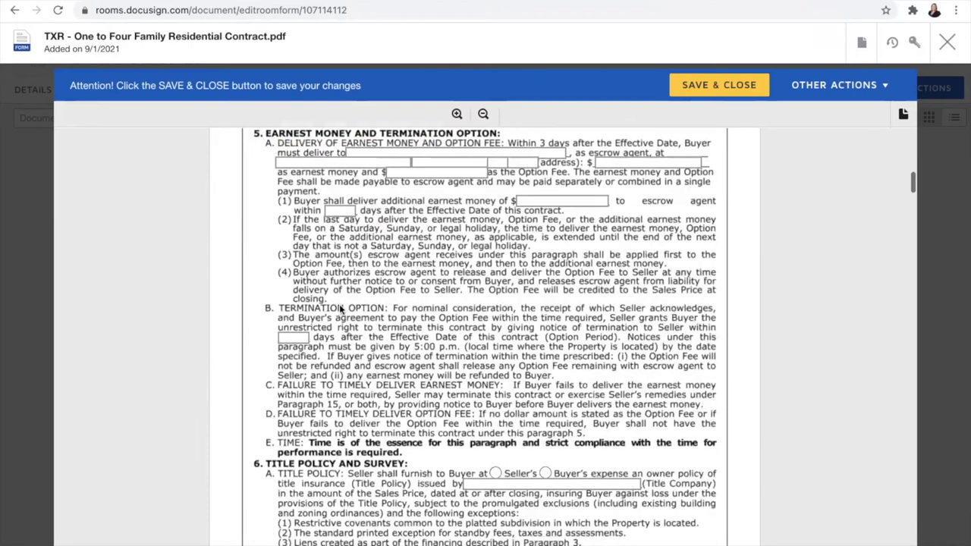
pyautogui.scroll(-3)
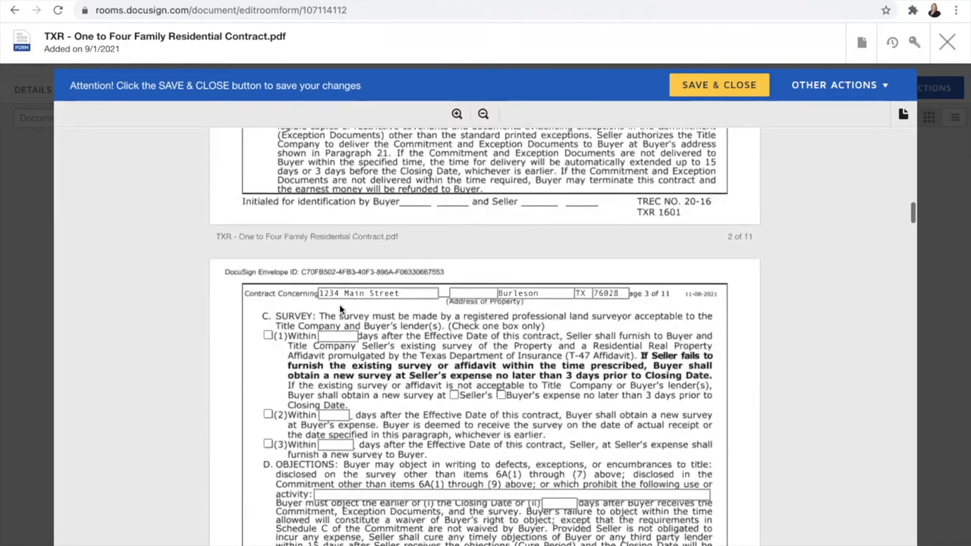
pyautogui.scroll(-3)
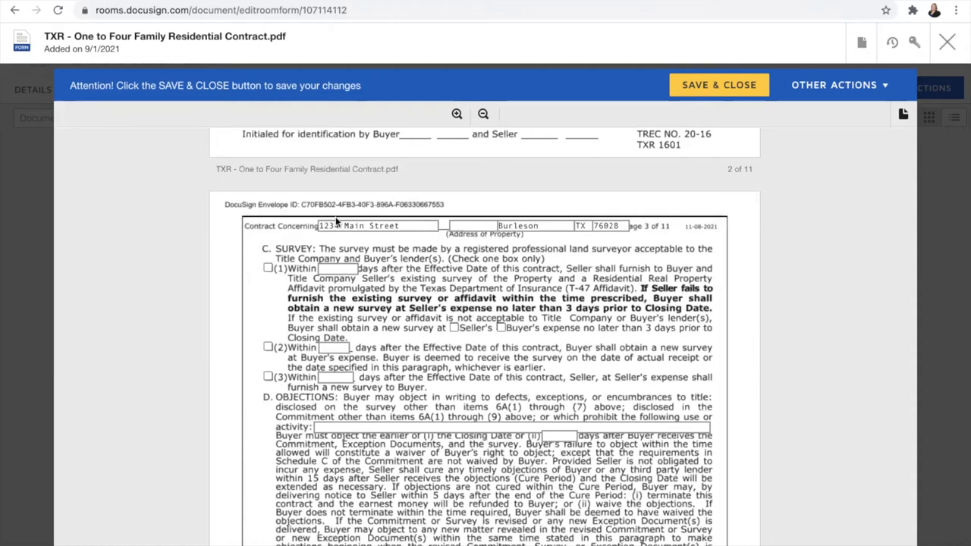
pyautogui.scroll(-3)
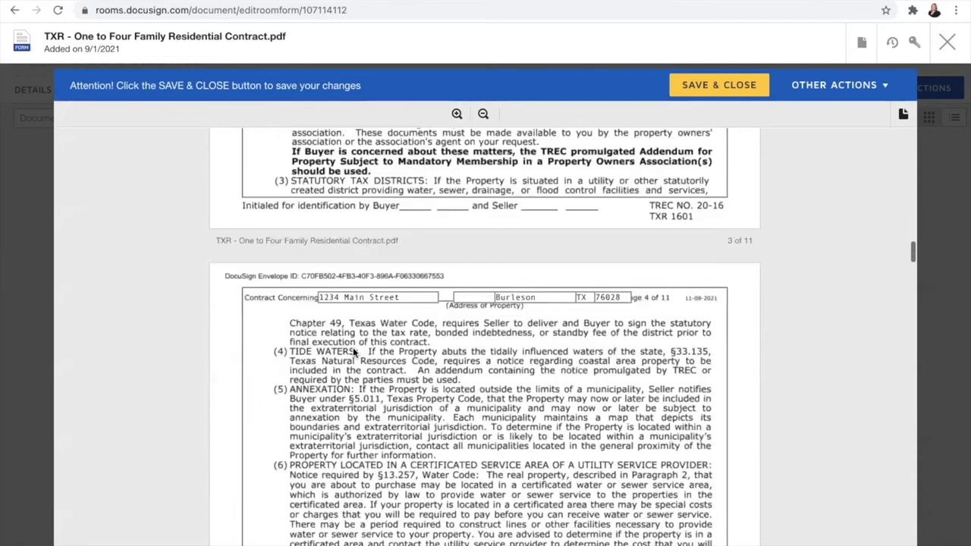
pyautogui.scroll(-3)
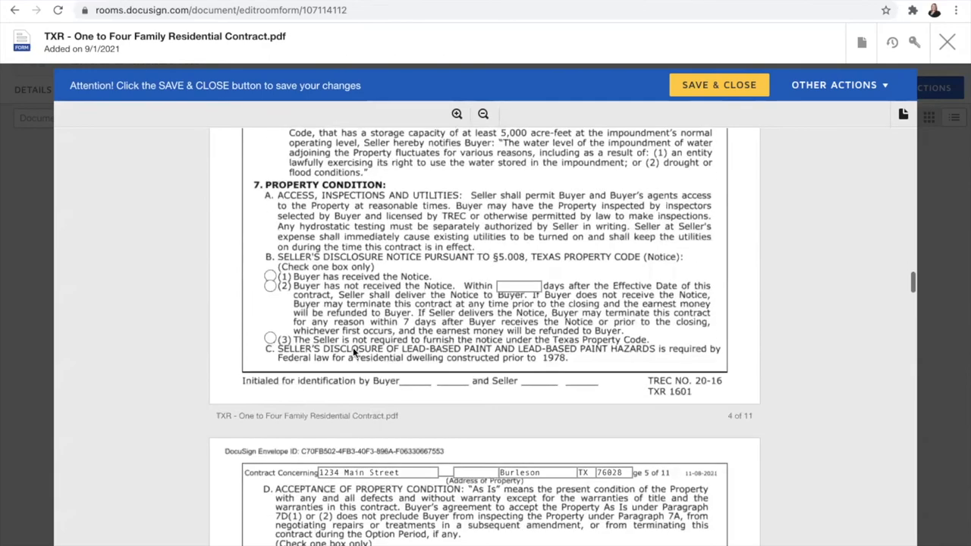
pyautogui.scroll(-3)
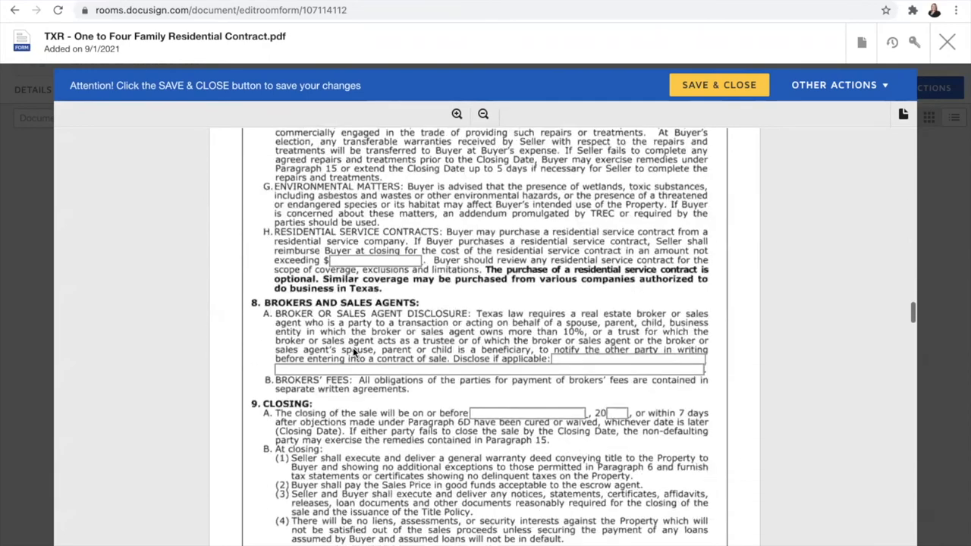
pyautogui.scroll(-3)
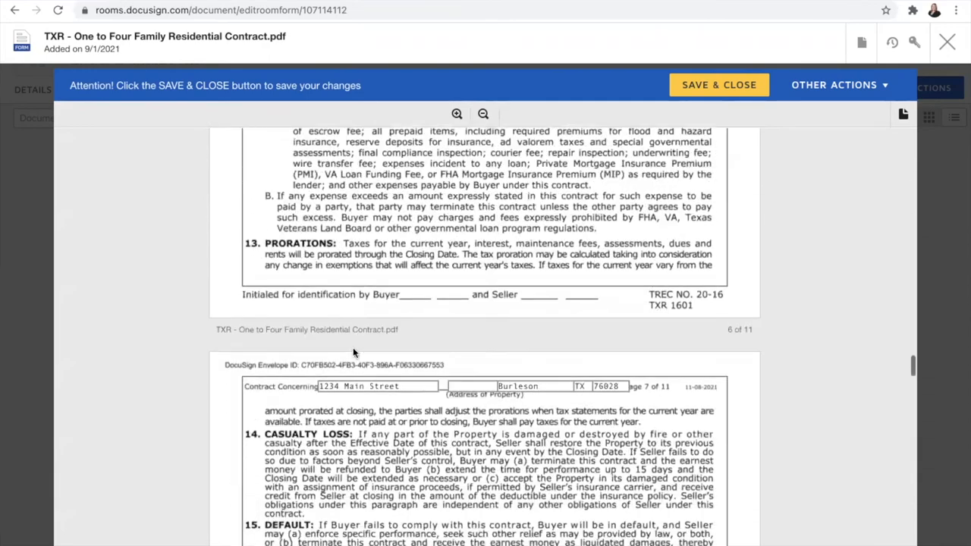
pyautogui.scroll(-3)
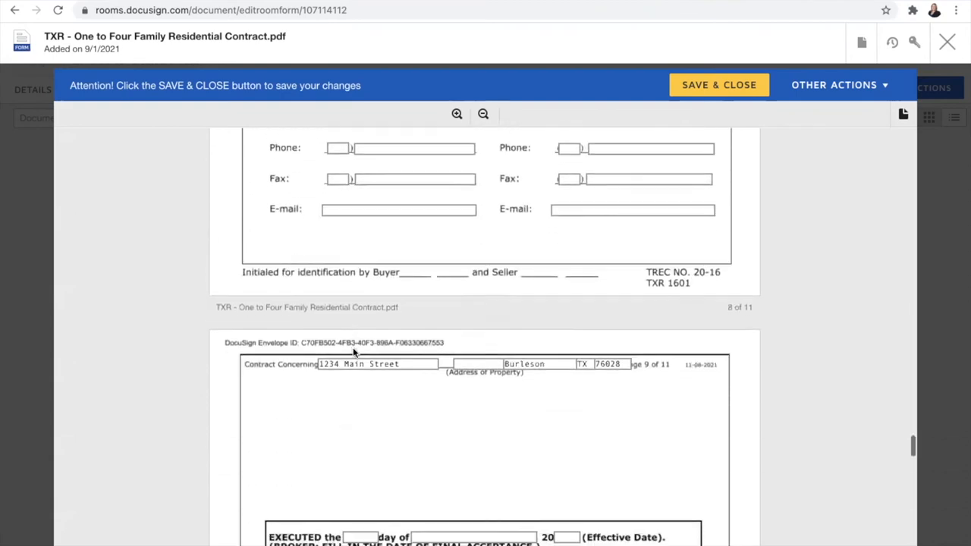
pyautogui.scroll(-3)
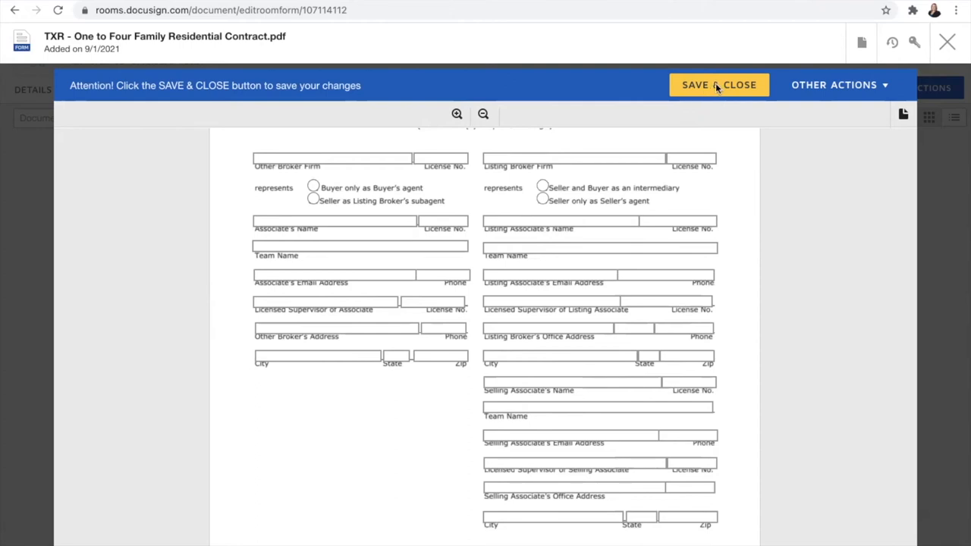
pyautogui.click(718, 84)
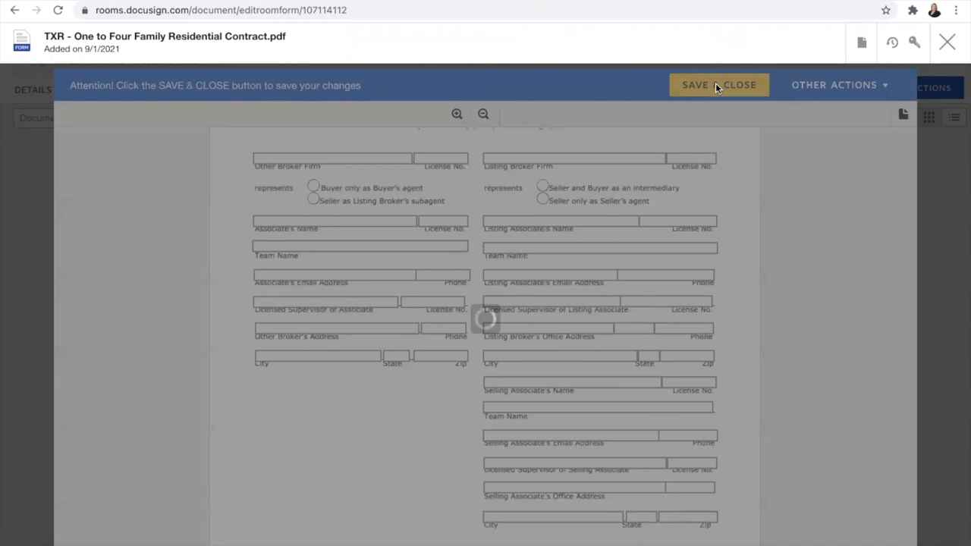
pyautogui.click(719, 85)
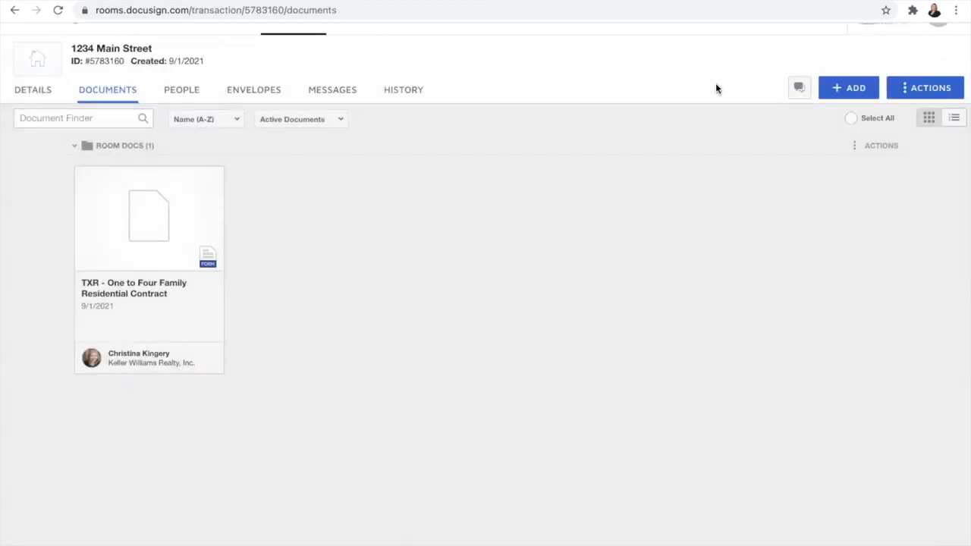
pyautogui.moveTo(486, 61)
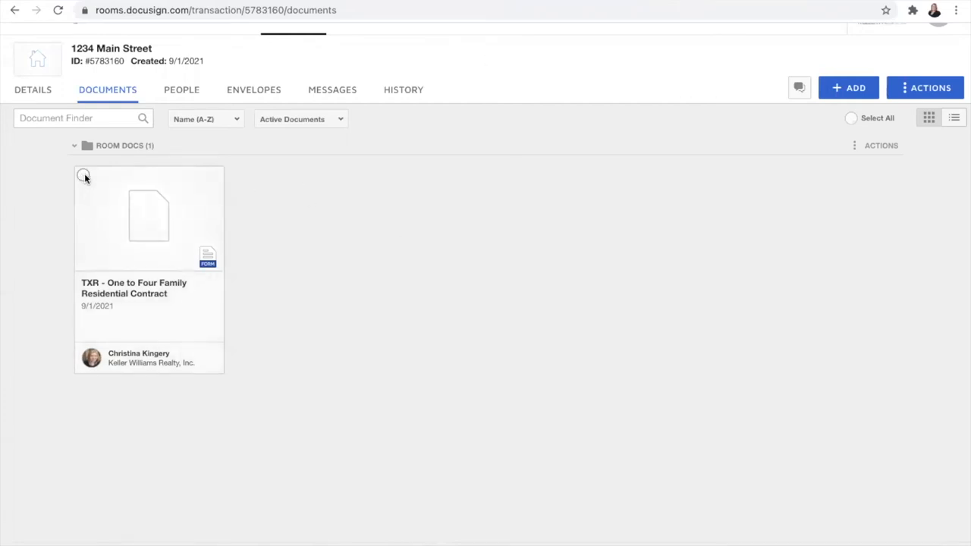
# Select the TXR residential contract and create an envelope from it
pyautogui.click(83, 177)
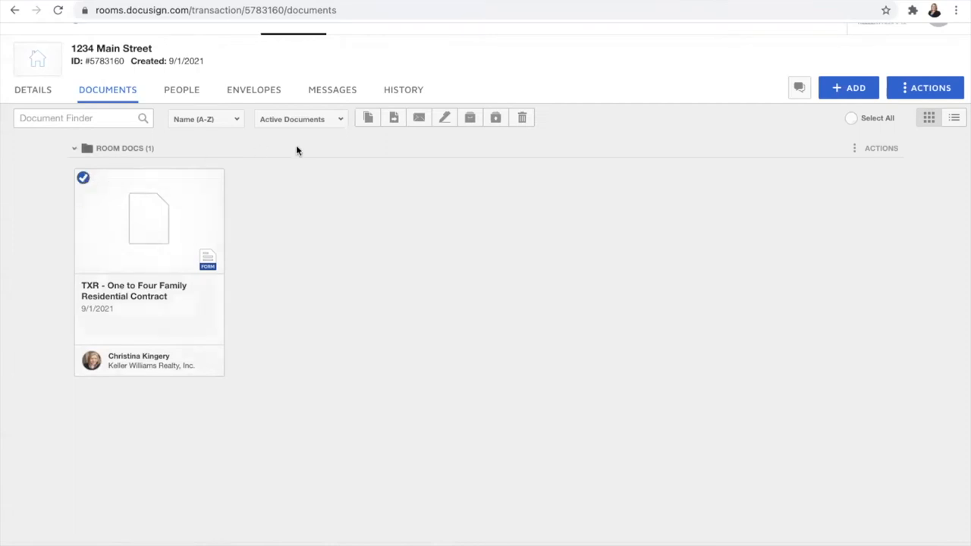
pyautogui.moveTo(445, 118)
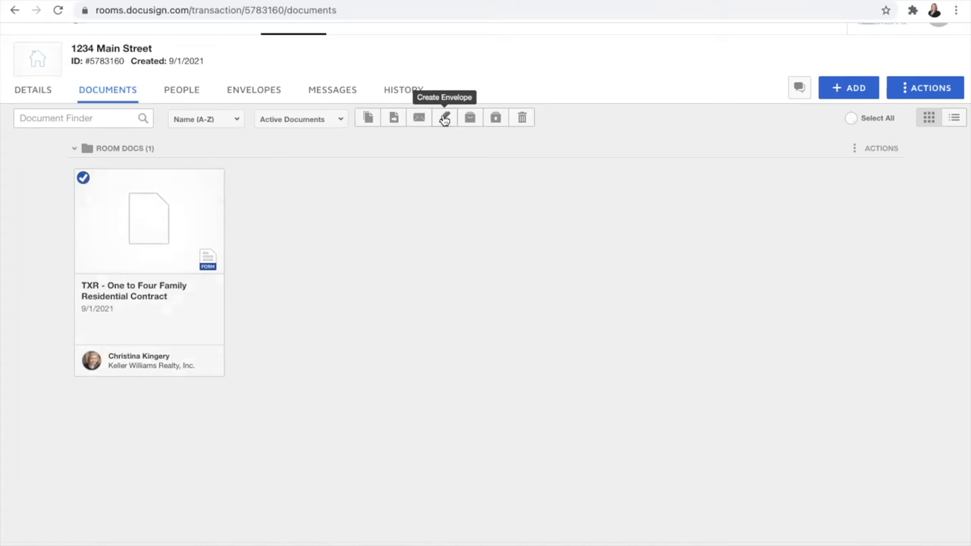
pyautogui.click(445, 118)
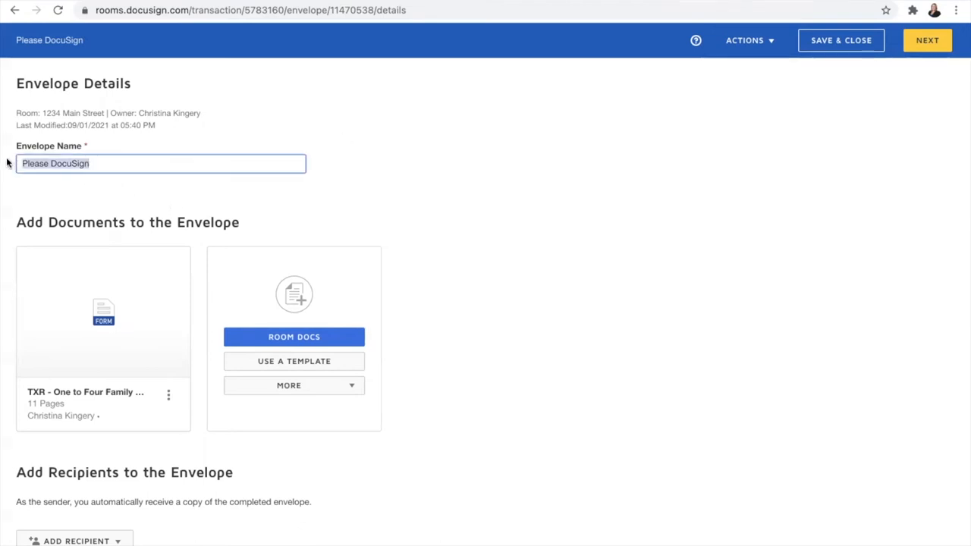
# Type 'Offer' as the envelope name
pyautogui.write('O')
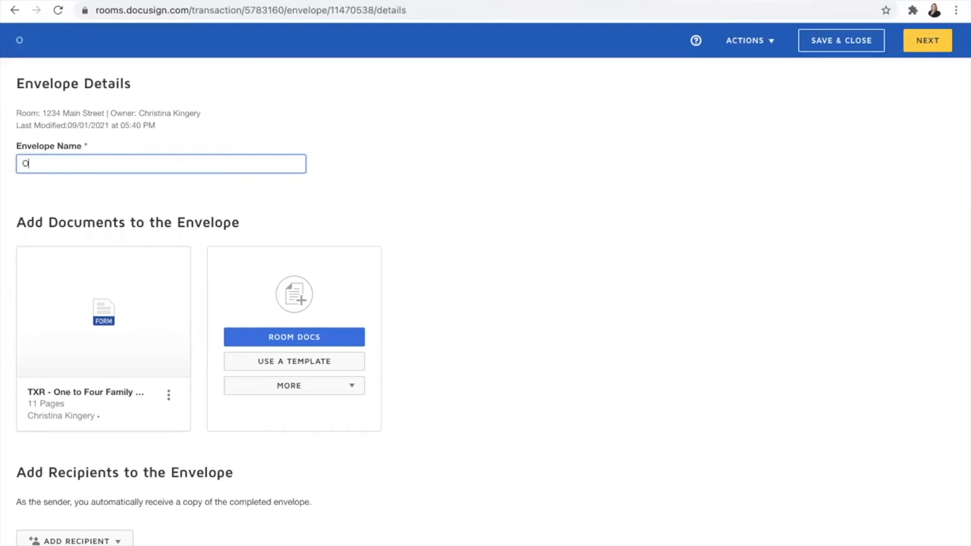
pyautogui.write('ffer')
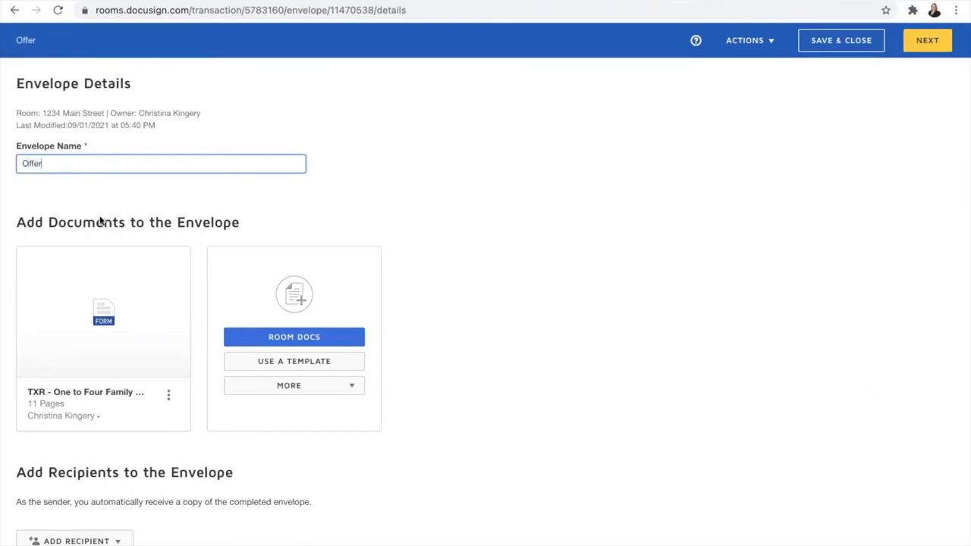
pyautogui.scroll(-3)
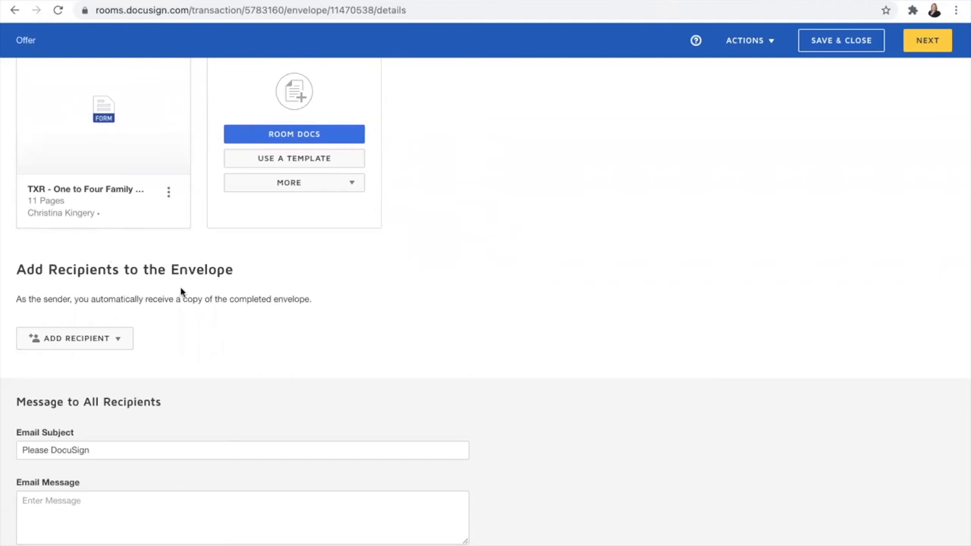
# From Pre-Tagged Roles, tick Buyer One and pick a room contact as its recipient
pyautogui.click(74, 337)
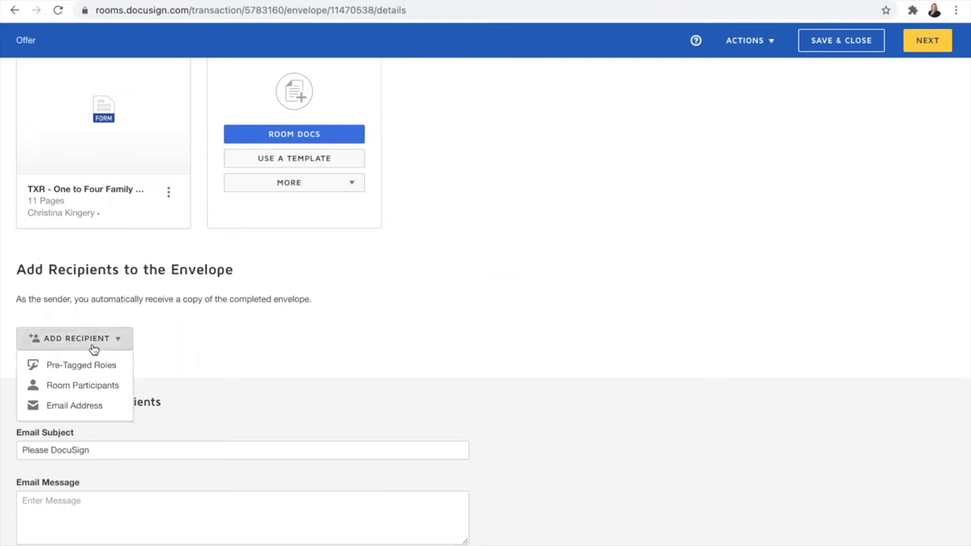
pyautogui.moveTo(94, 356)
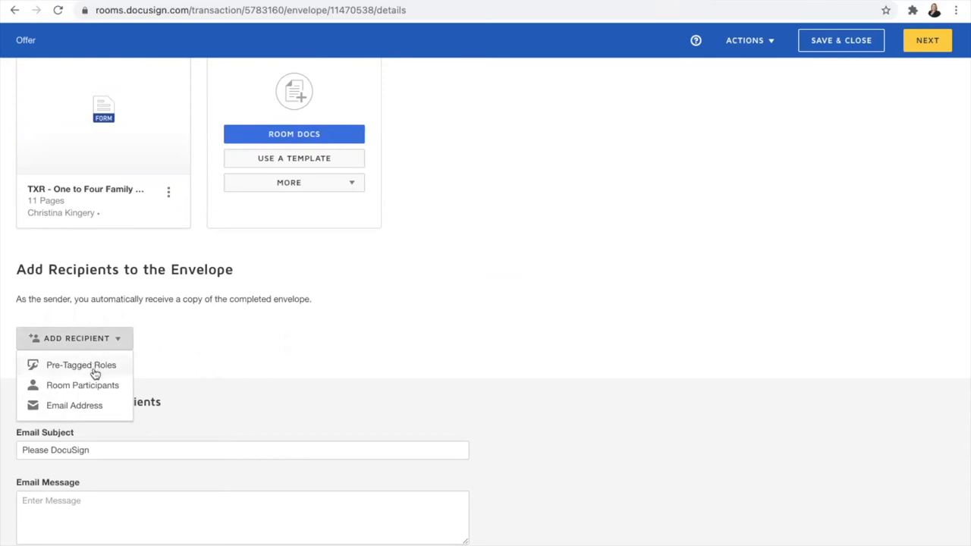
pyautogui.moveTo(94, 374)
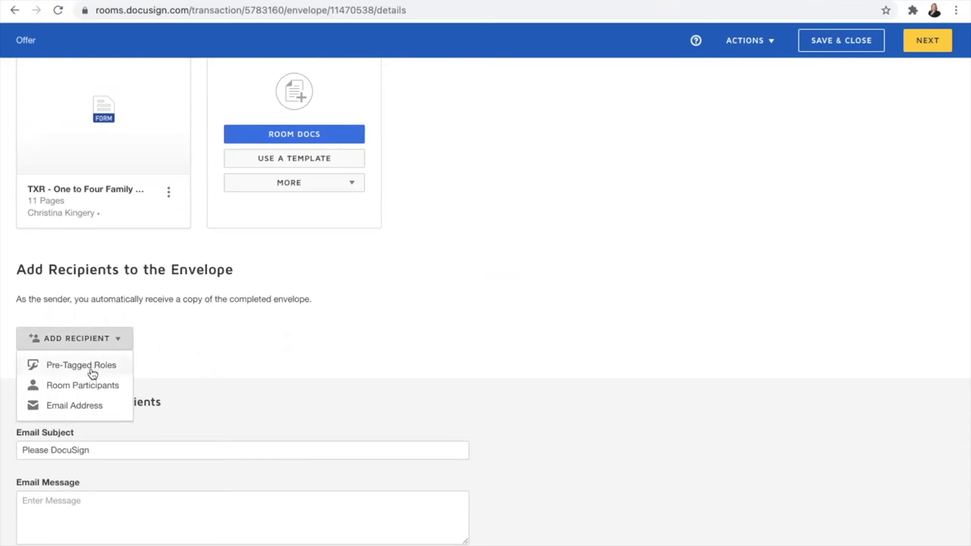
pyautogui.click(81, 365)
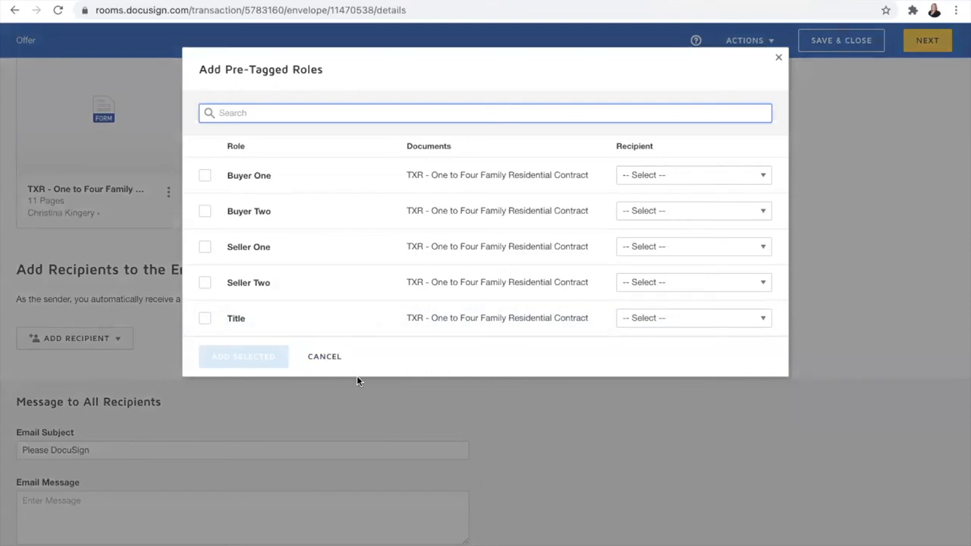
pyautogui.moveTo(277, 488)
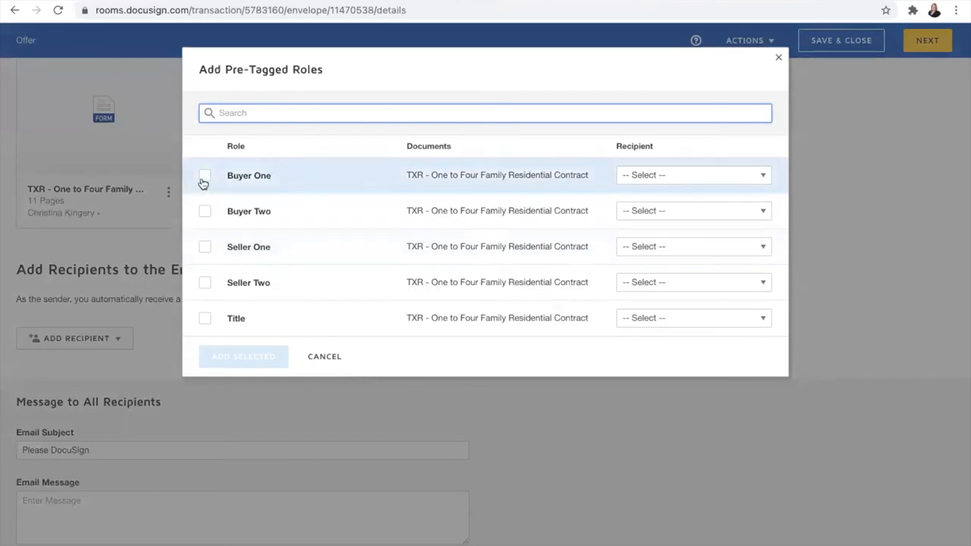
pyautogui.click(205, 175)
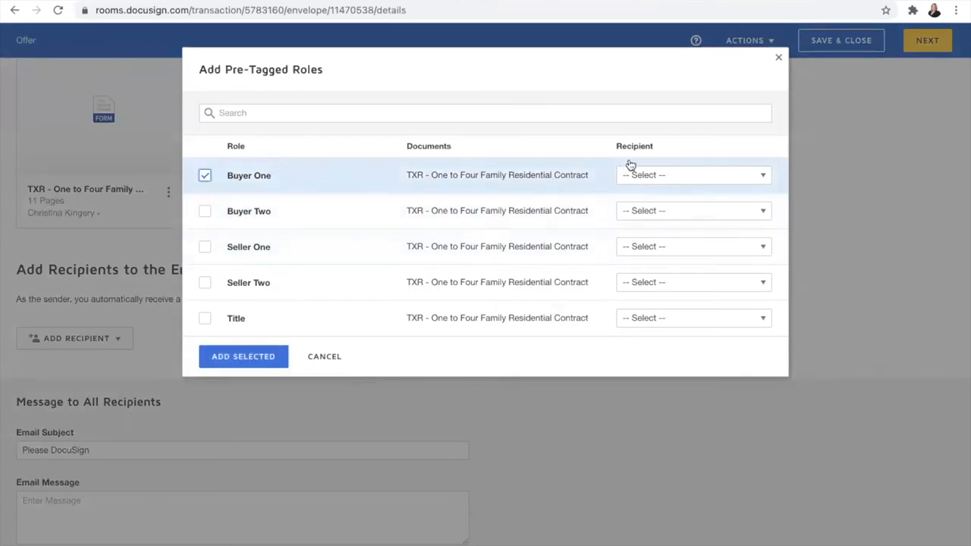
pyautogui.click(692, 174)
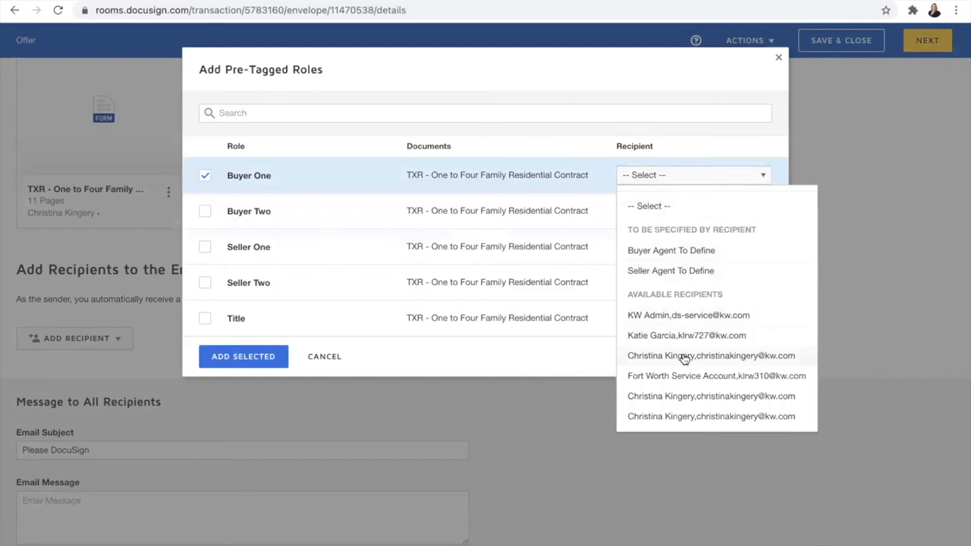
pyautogui.click(711, 355)
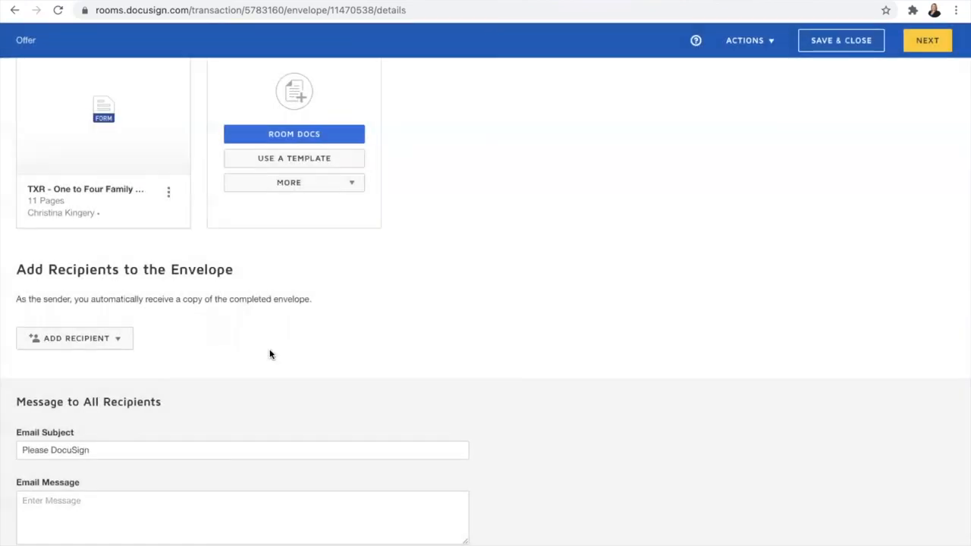
# Change the subject to 'Please DocuSign Offer' and write a greeting asking the recipient to sign
pyautogui.click(74, 337)
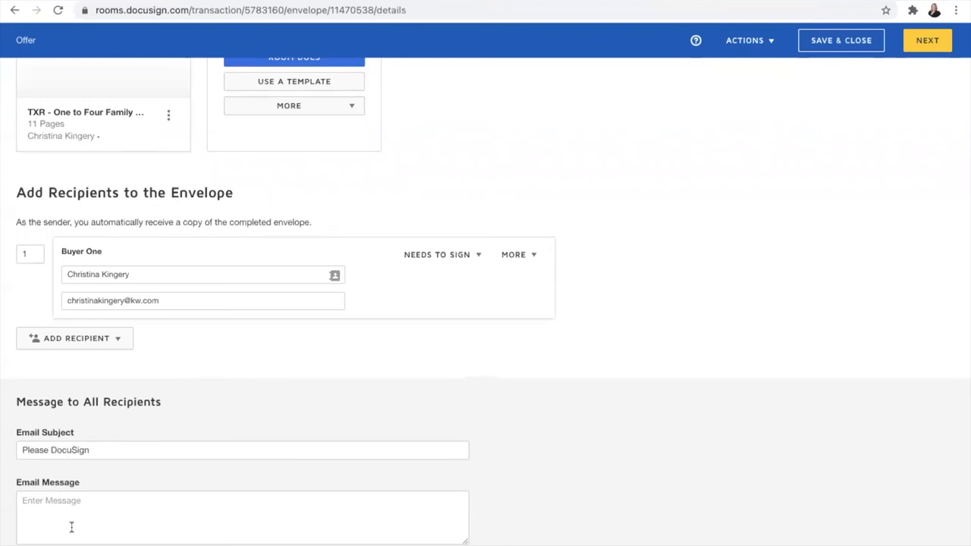
pyautogui.click(242, 450)
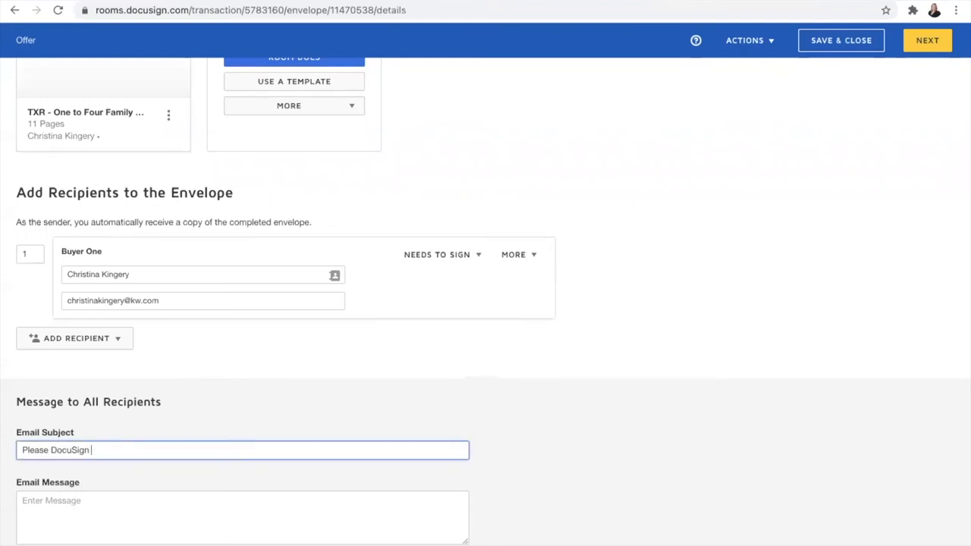
pyautogui.write('Hello please sign this offer')
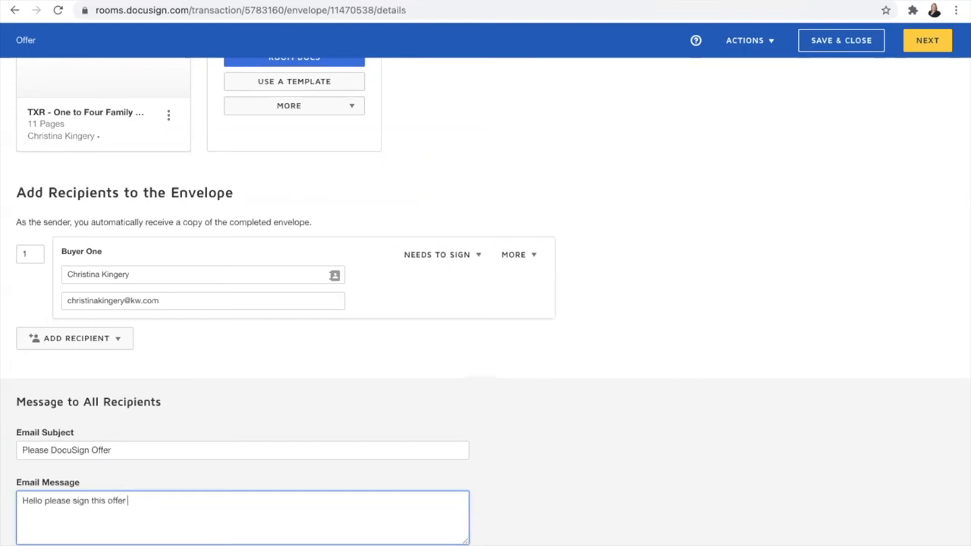
pyautogui.write('and let me know if you have any questions!')
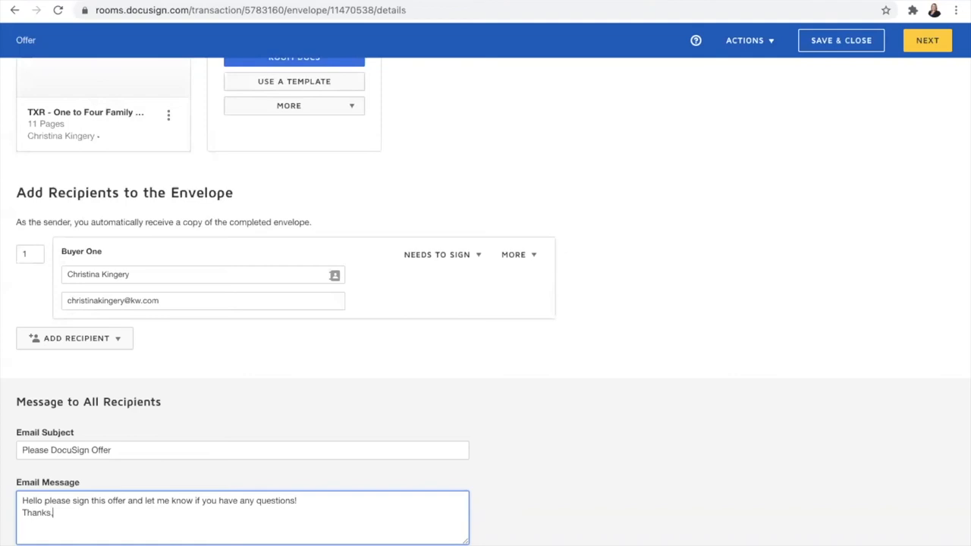
pyautogui.write('Chriwstina')
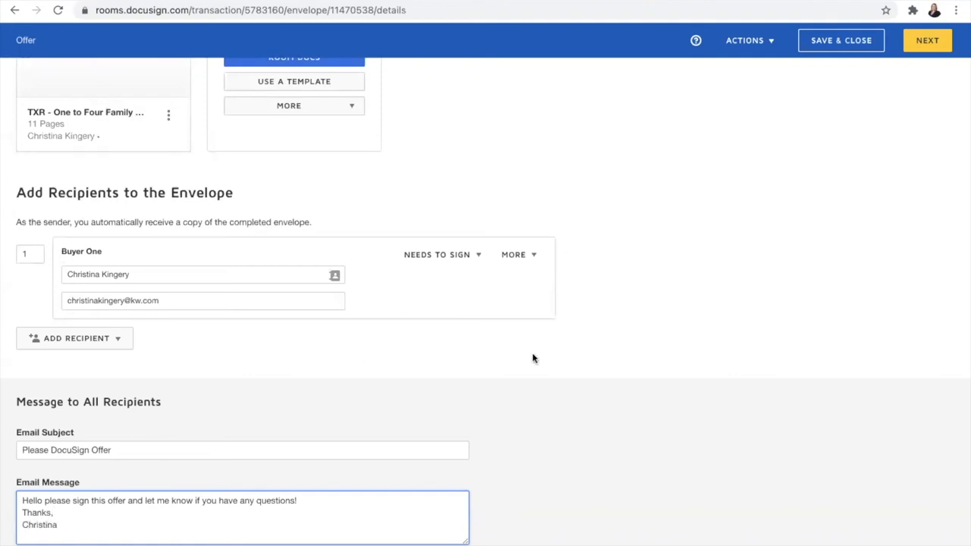
pyautogui.scroll(-3)
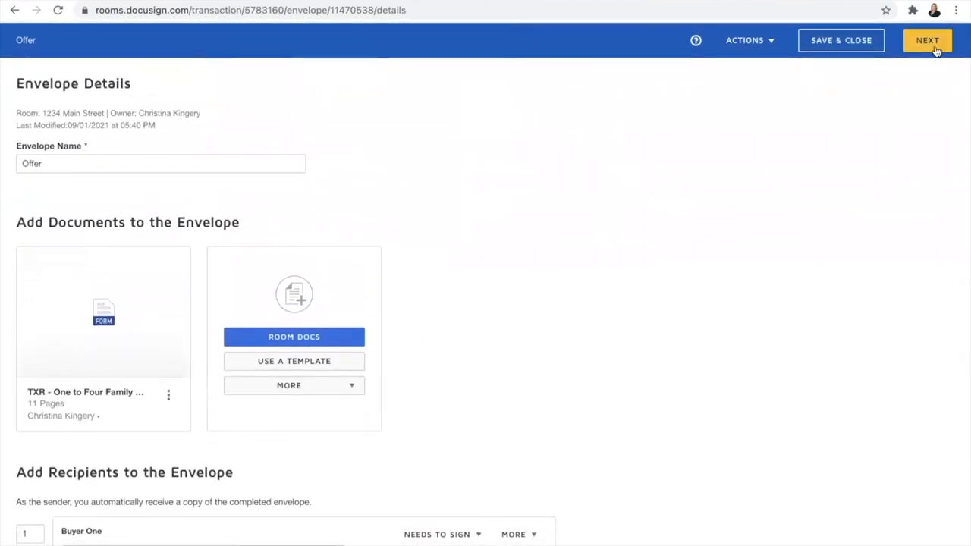
# Continue to Add Fields and scroll through the TXR contract pages with Buyer initial tags
pyautogui.click(926, 40)
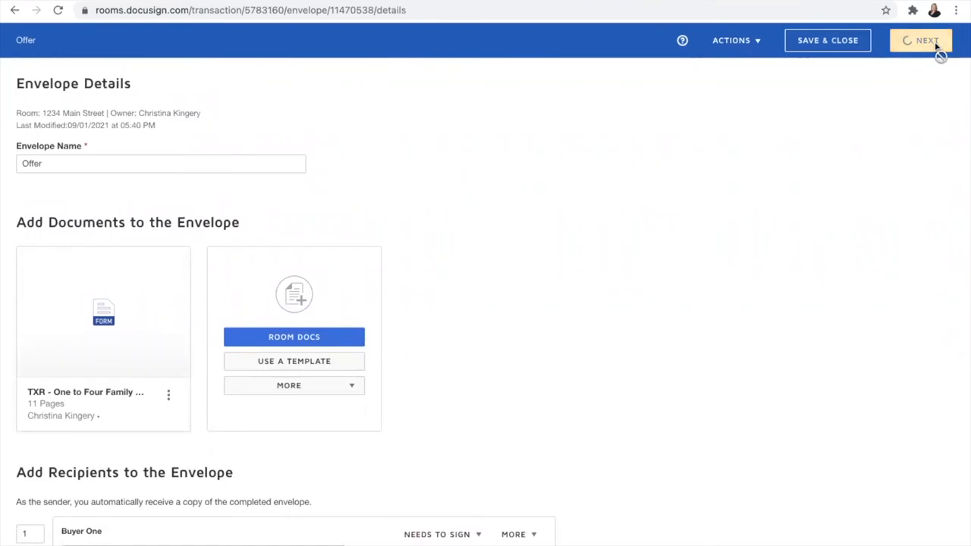
pyautogui.click(920, 40)
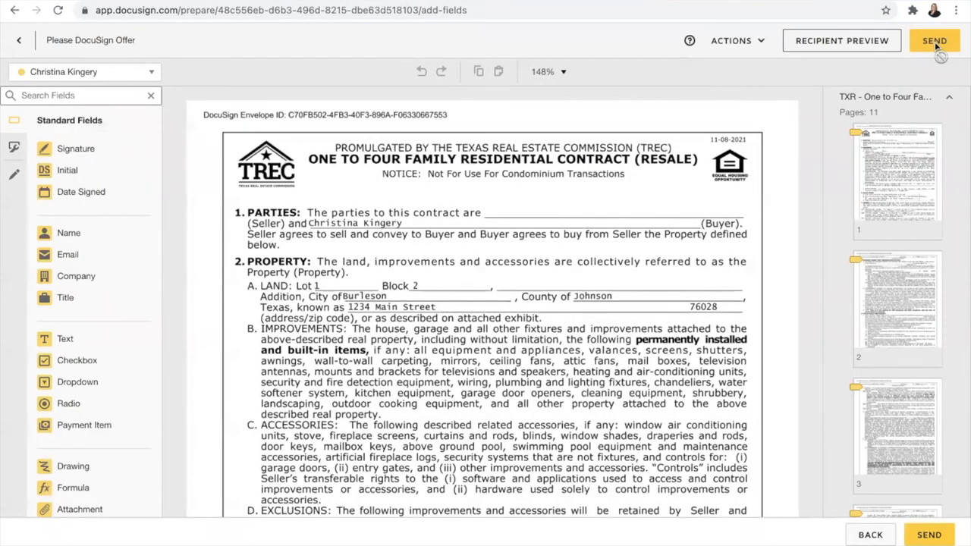
pyautogui.moveTo(774, 173)
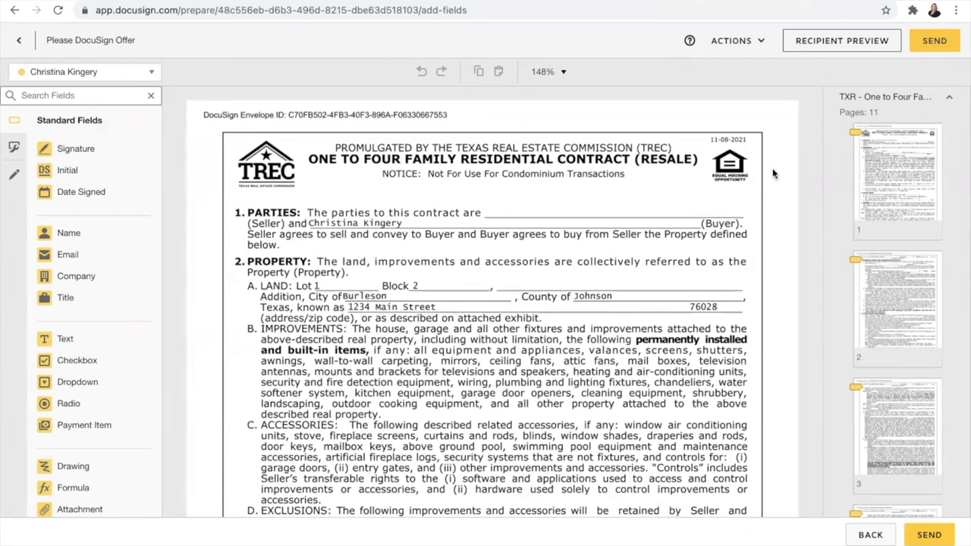
pyautogui.scroll(-3)
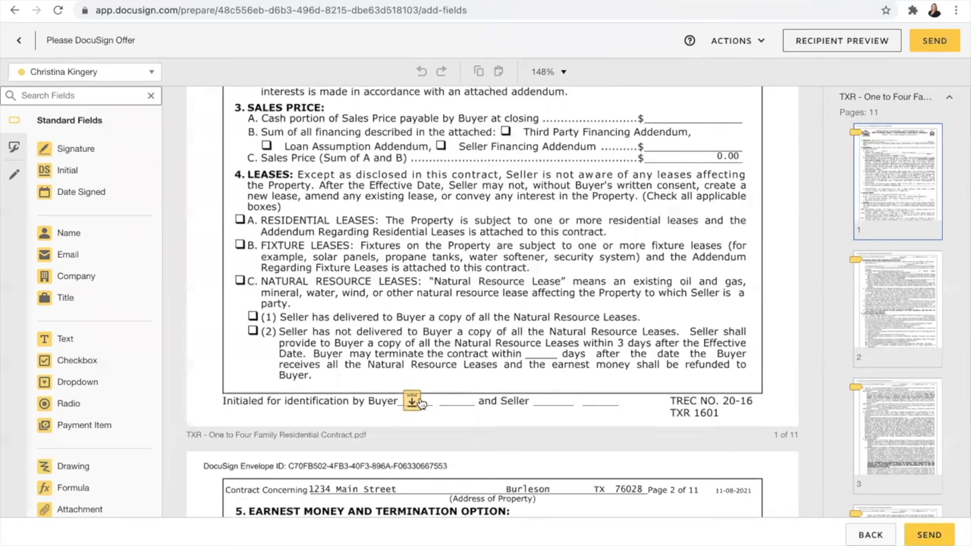
pyautogui.scroll(-3)
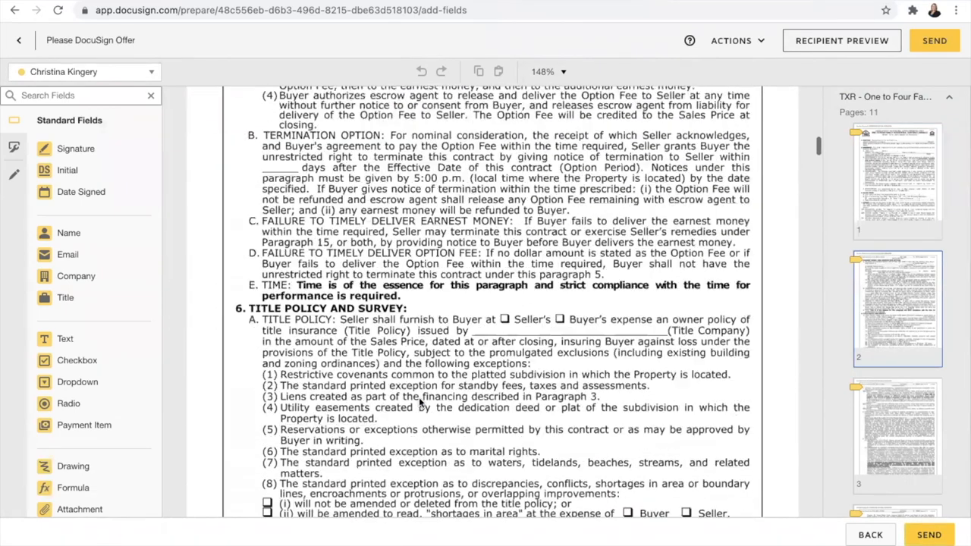
pyautogui.scroll(-3)
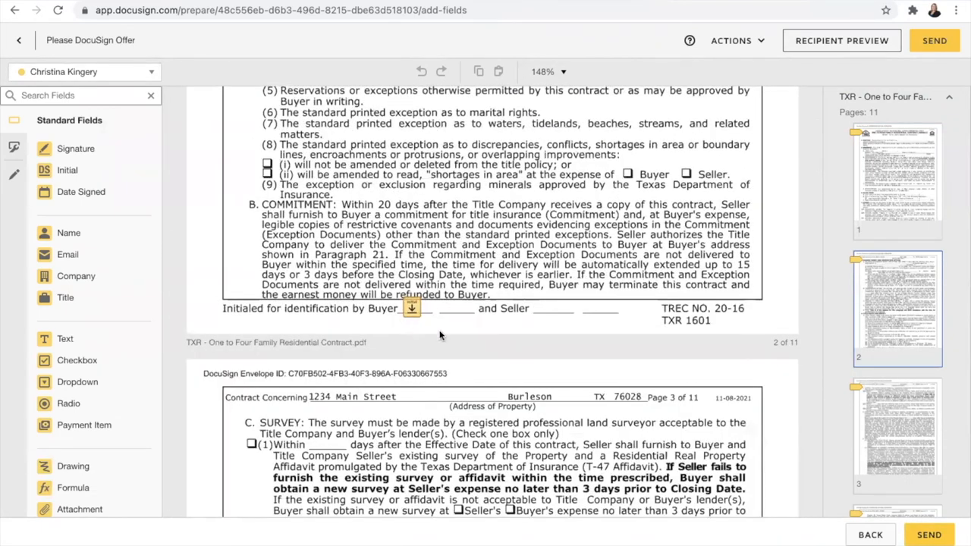
pyautogui.scroll(-3)
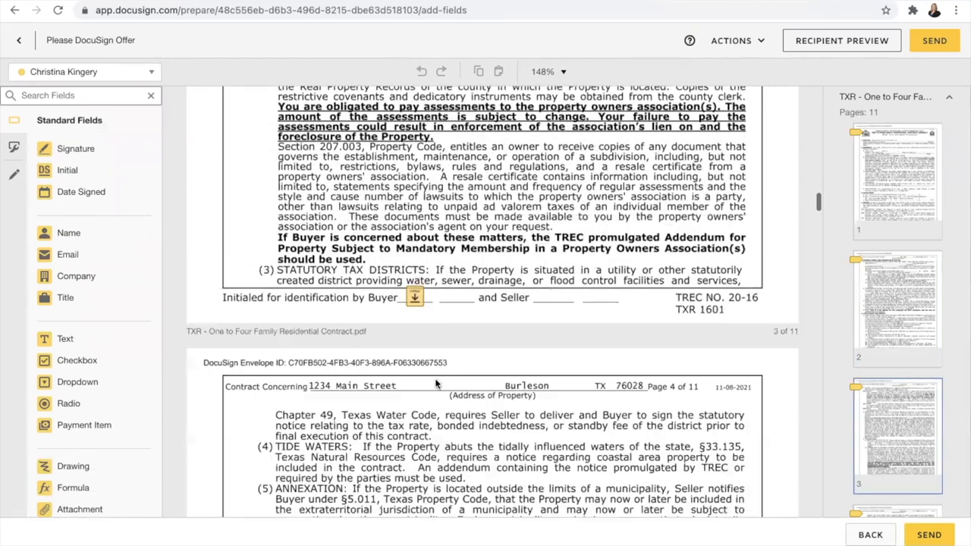
pyautogui.scroll(-3)
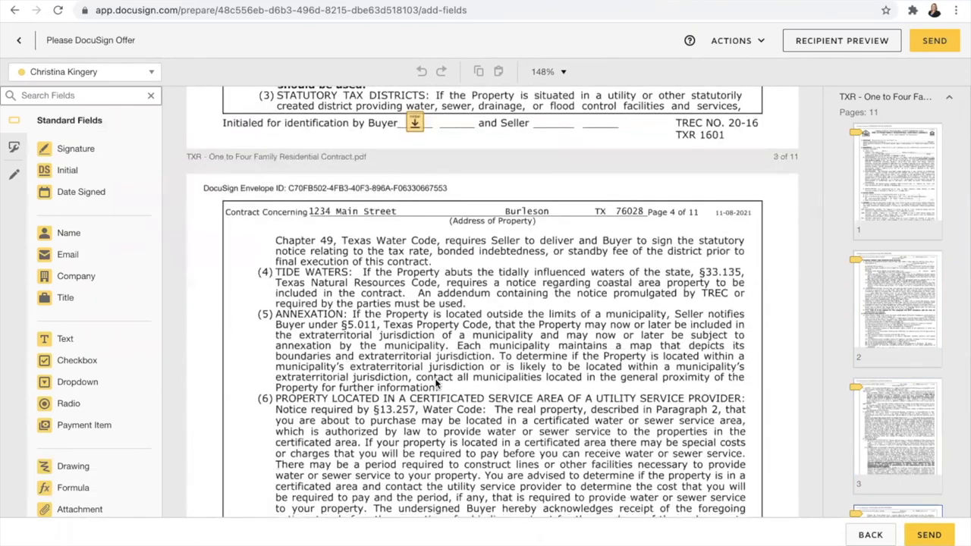
pyautogui.scroll(-3)
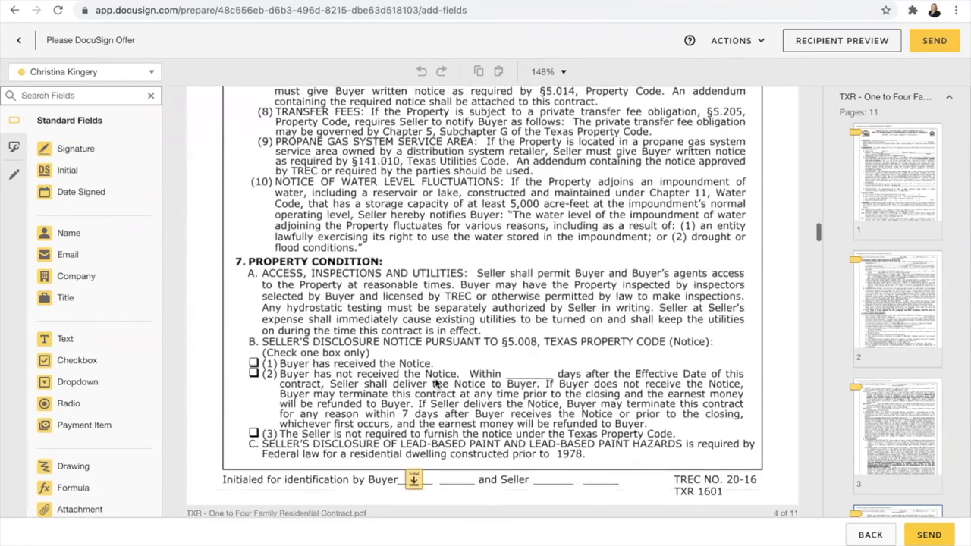
pyautogui.scroll(-3)
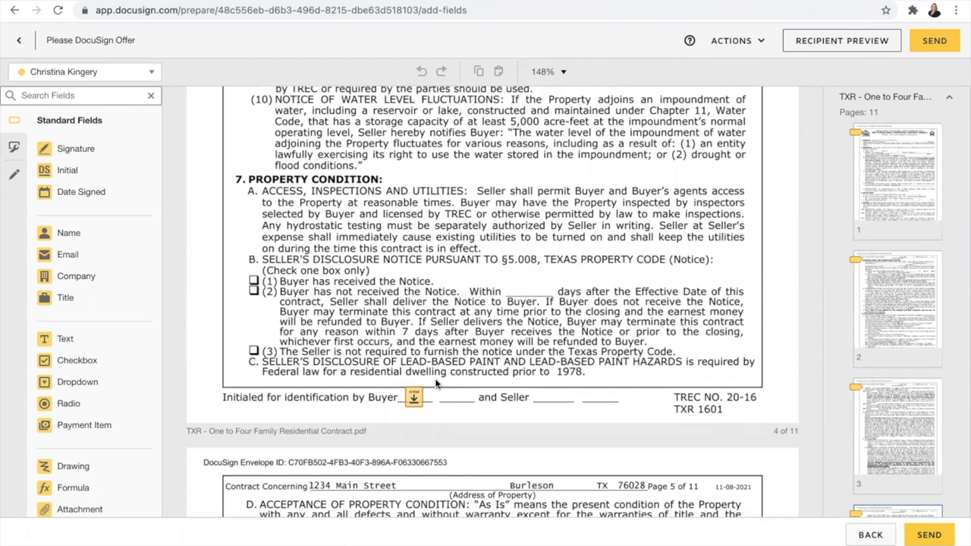
pyautogui.scroll(-3)
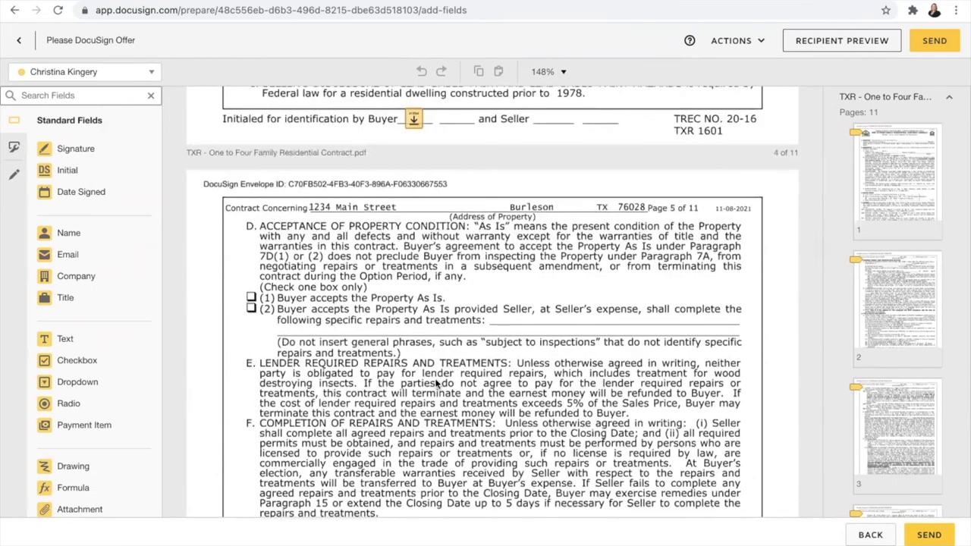
pyautogui.scroll(-3)
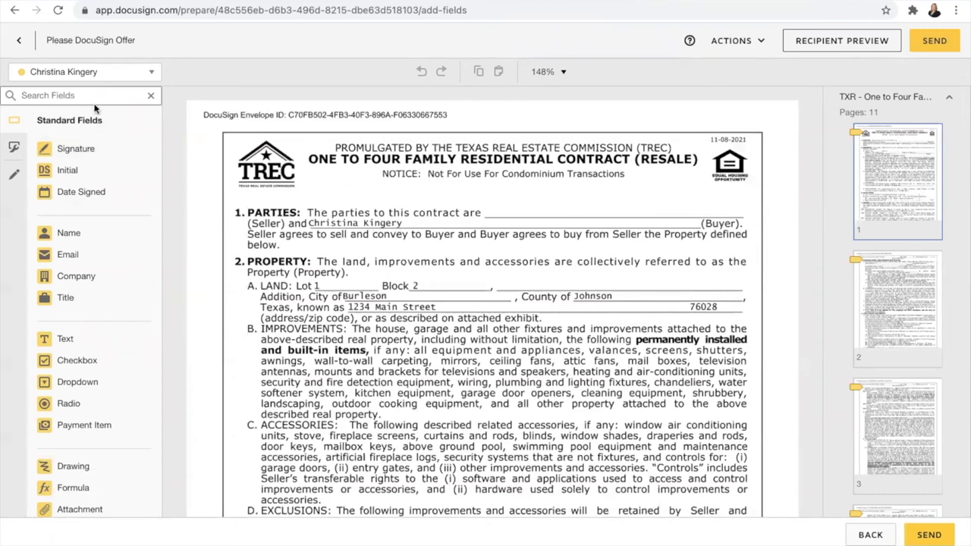
# Keep the current Buyer recipient for the fields and send the Offer envelope
pyautogui.click(84, 71)
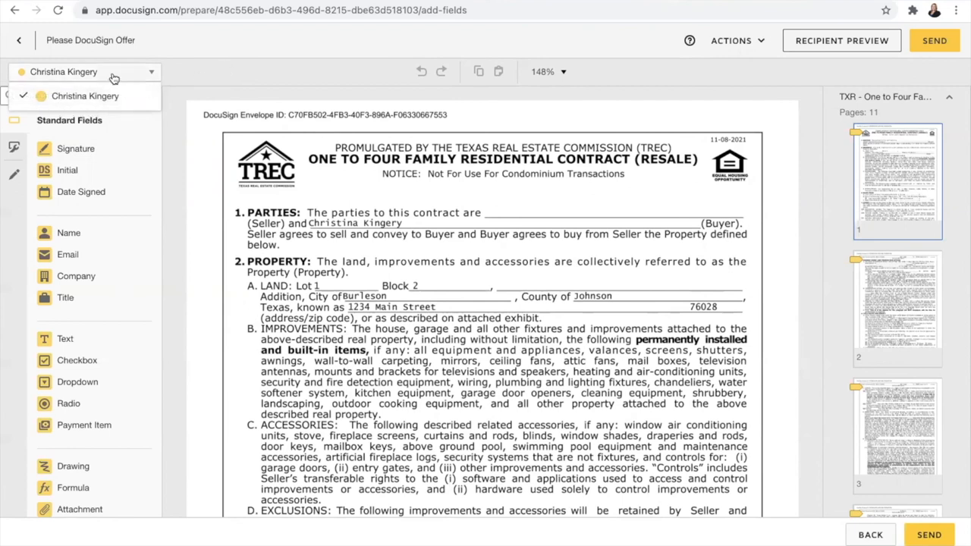
pyautogui.click(85, 72)
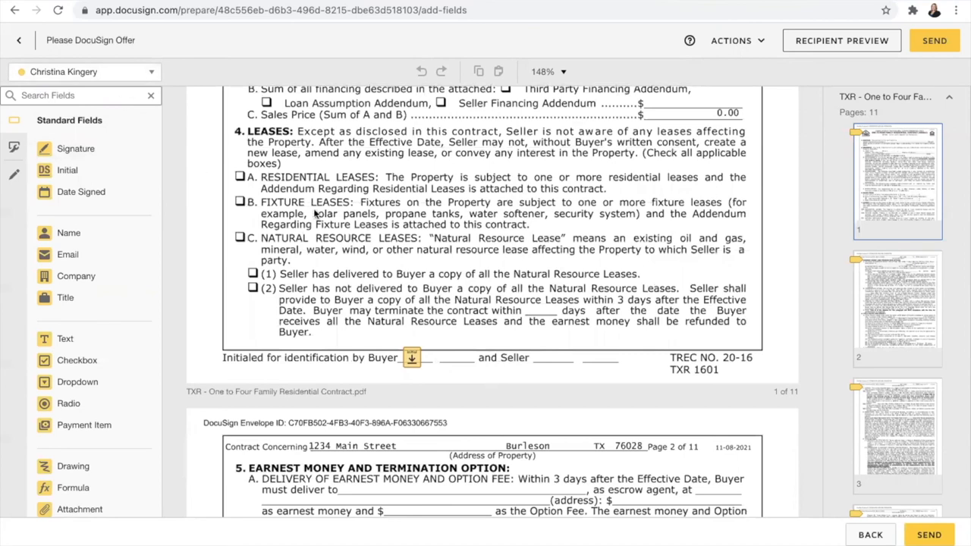
pyautogui.moveTo(523, 307)
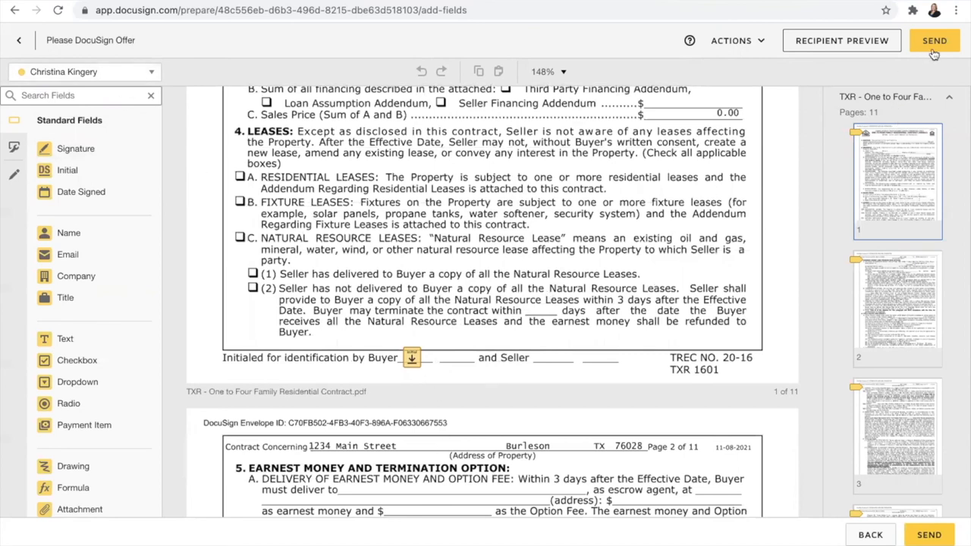
pyautogui.click(933, 40)
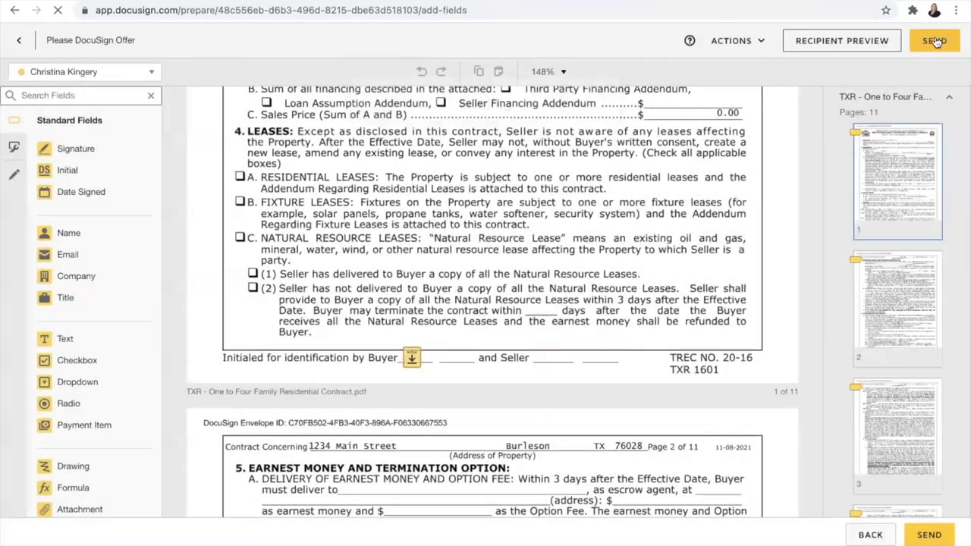
pyautogui.click(934, 40)
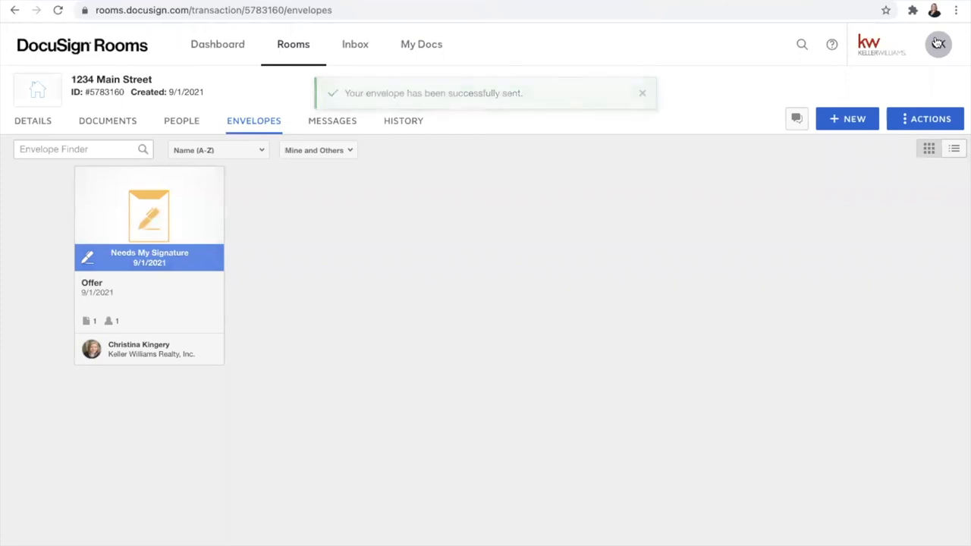
# Dismiss the sent notification and show the room's Documents tab with the TXR contract
pyautogui.click(642, 93)
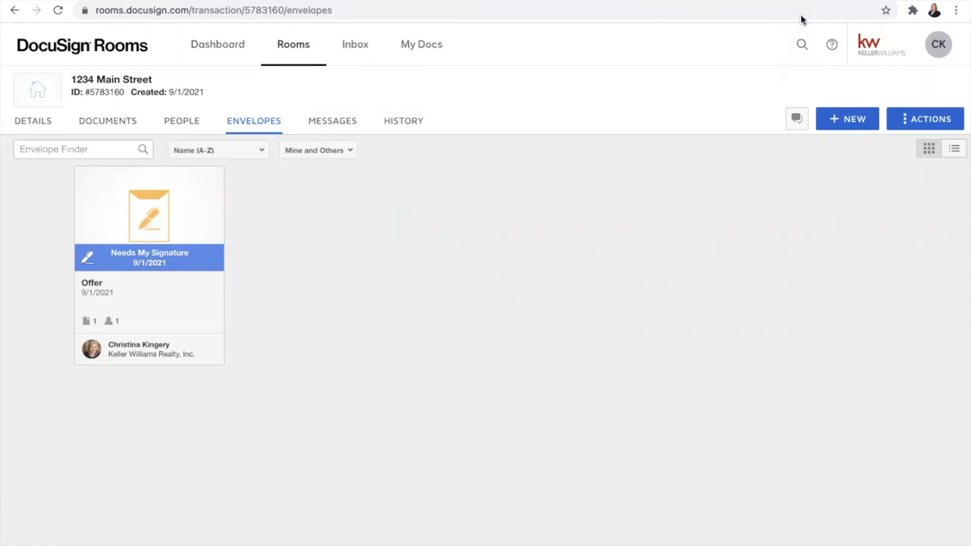
pyautogui.moveTo(472, 298)
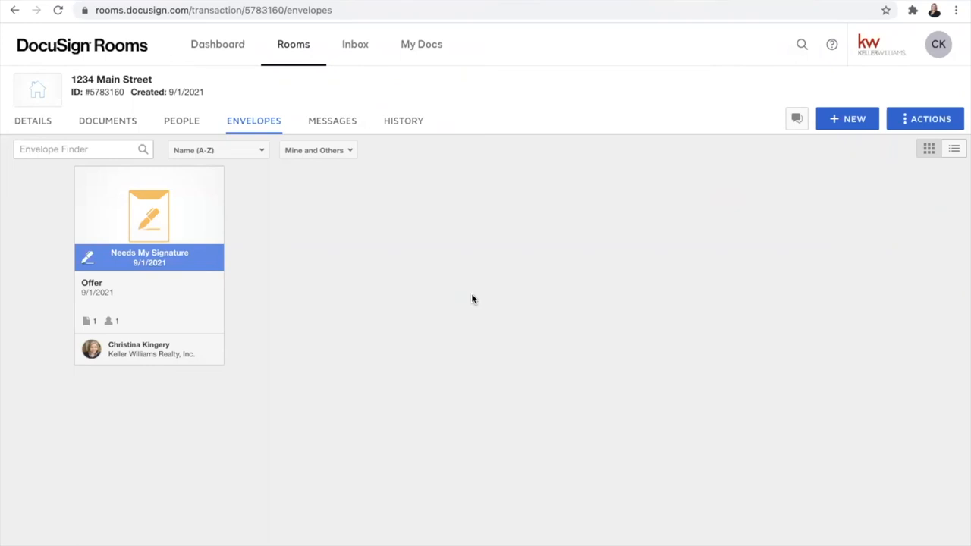
pyautogui.moveTo(267, 166)
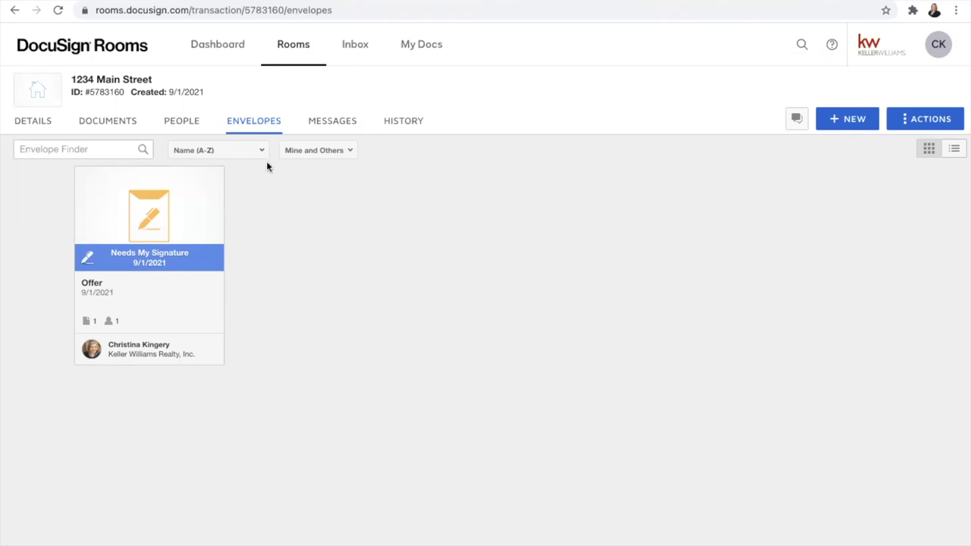
pyautogui.click(107, 120)
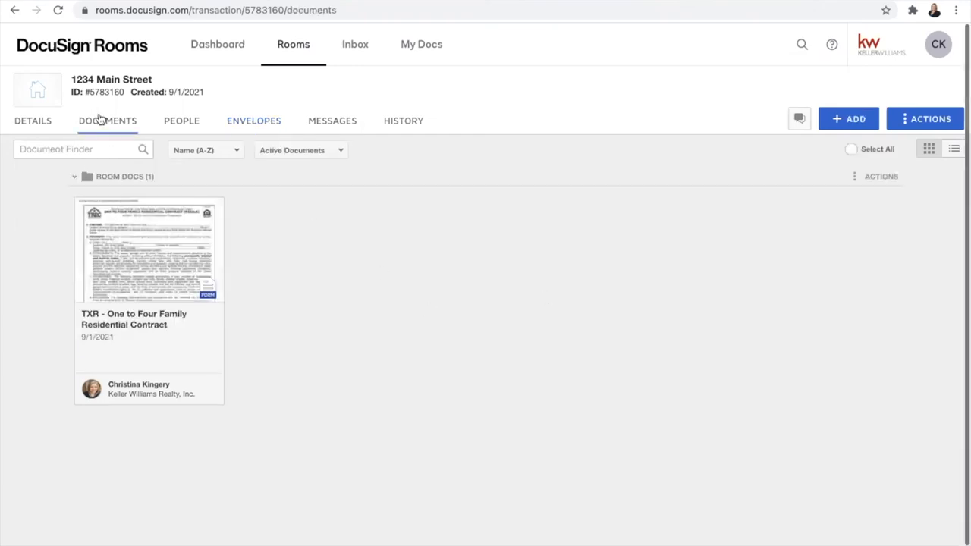
pyautogui.click(107, 121)
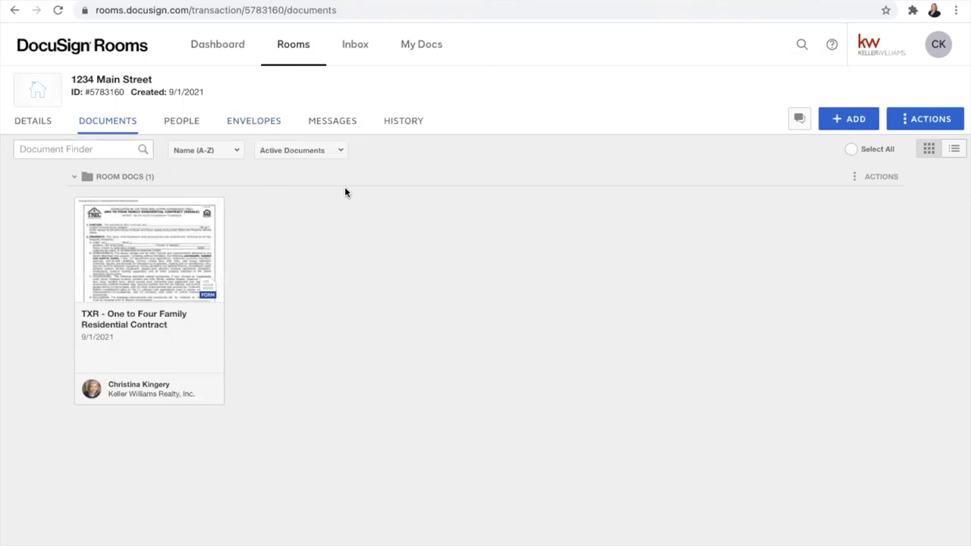
pyautogui.moveTo(329, 256)
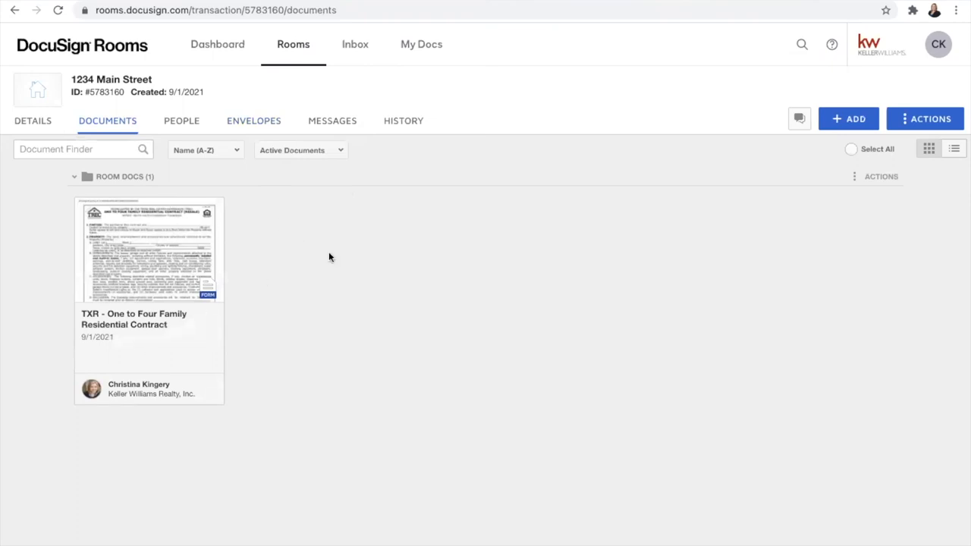
pyautogui.moveTo(311, 275)
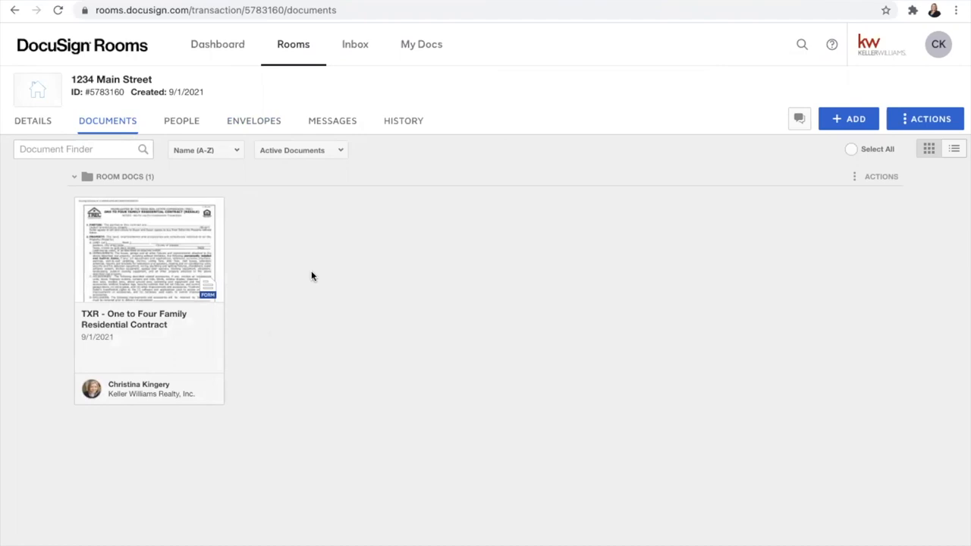
pyautogui.moveTo(311, 233)
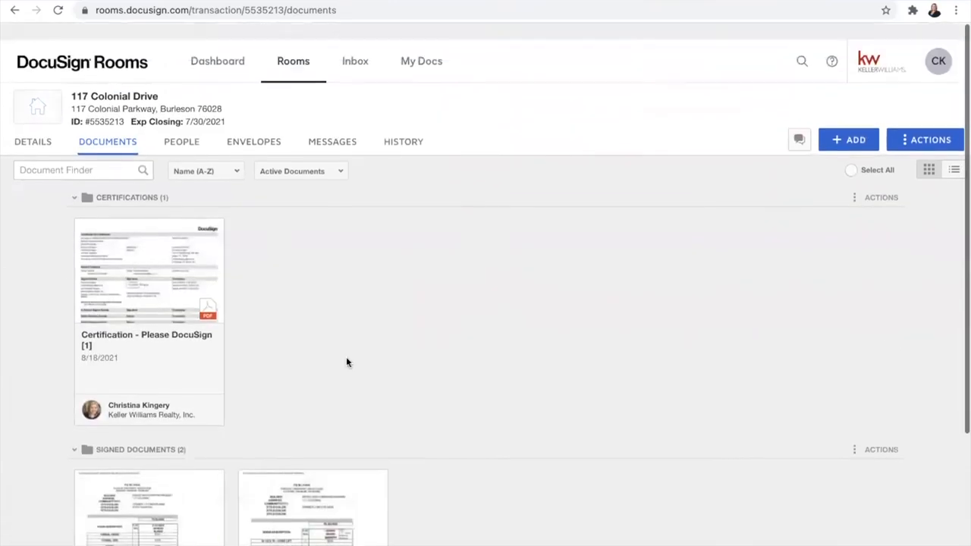
pyautogui.scroll(-3)
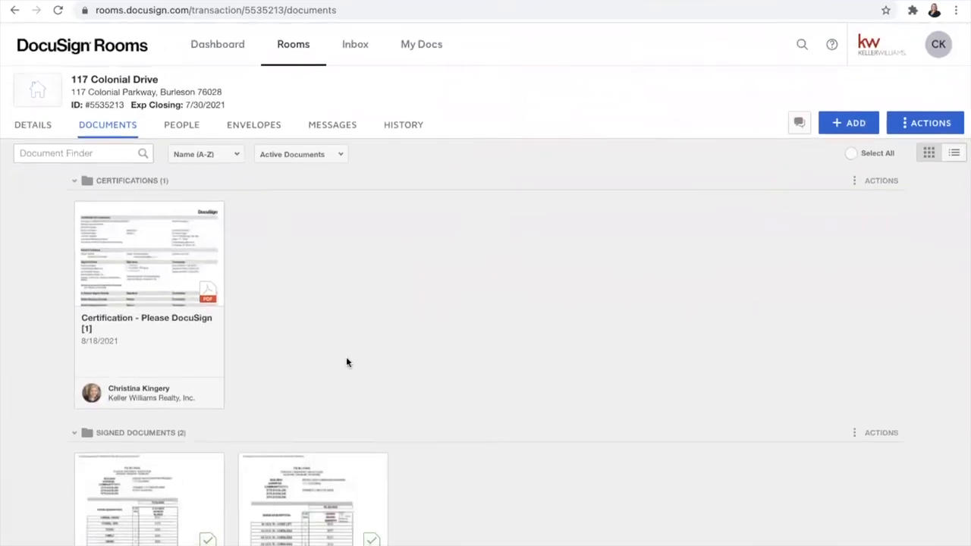